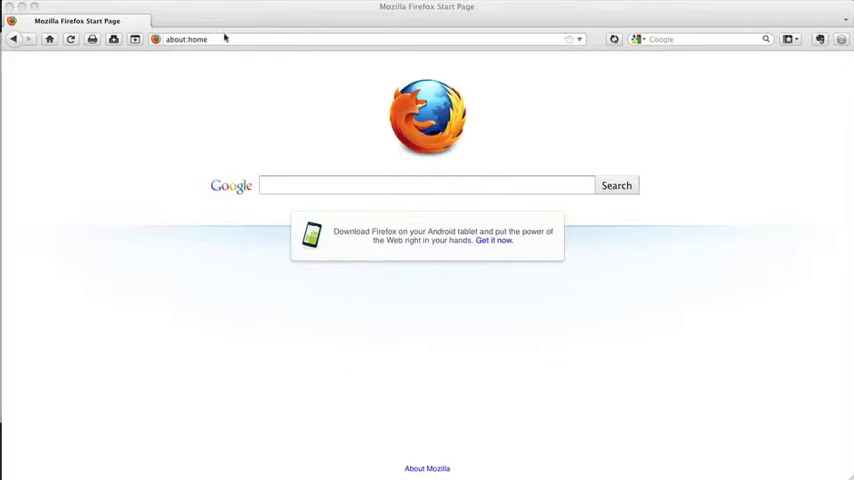
left_click(200, 40)
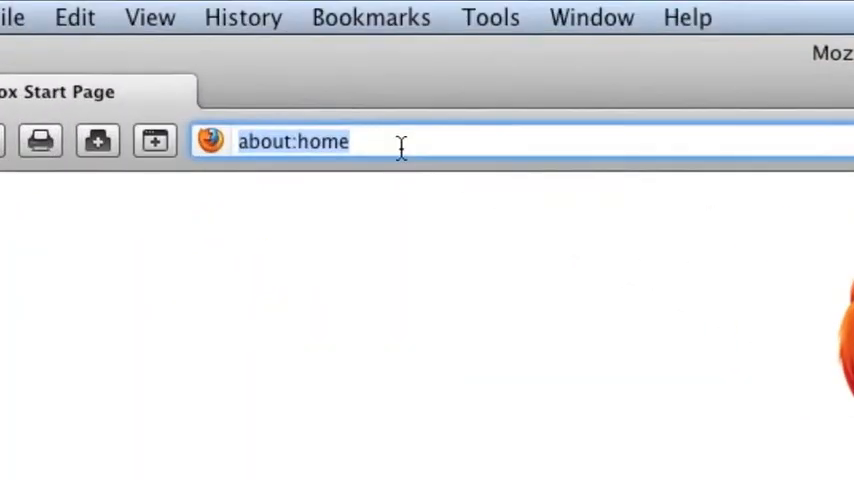
type("http://")
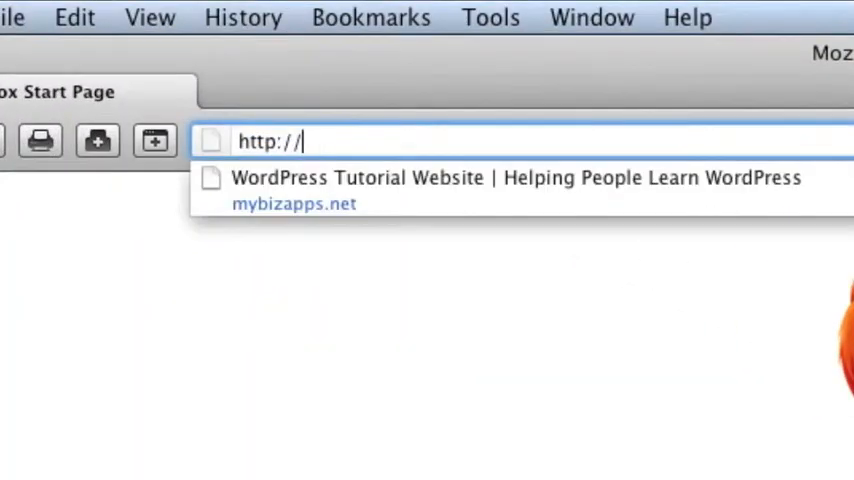
type("wwww.goog")
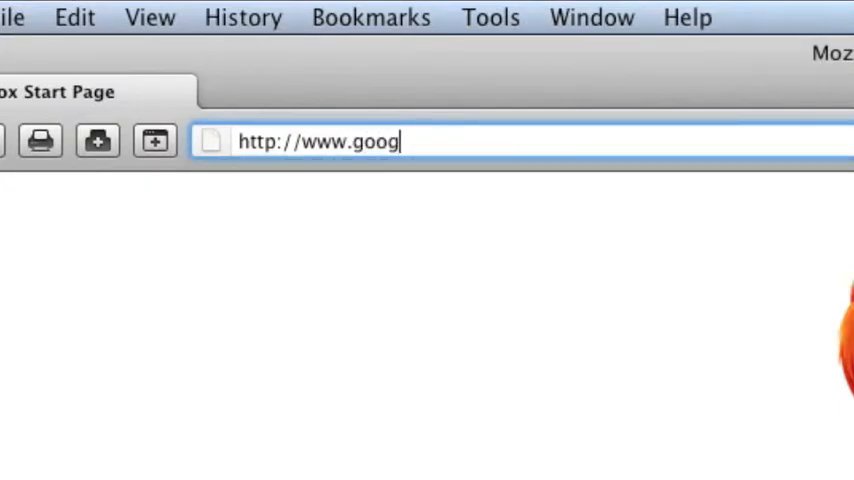
type("le.com/")
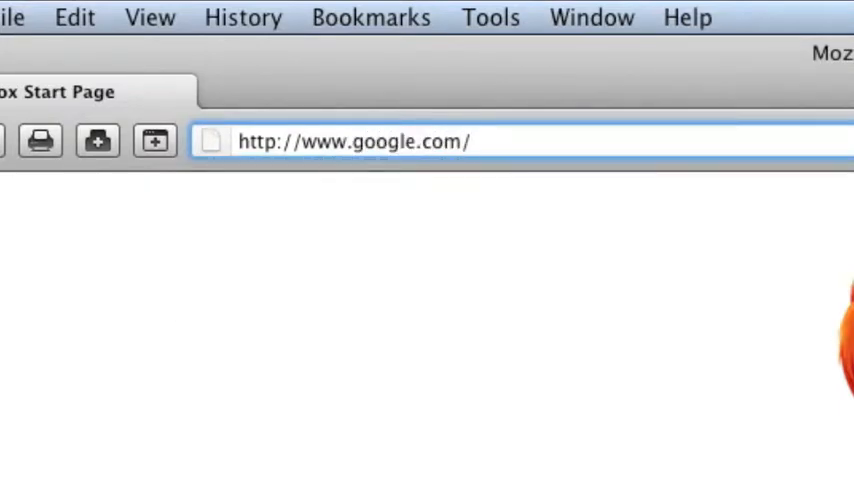
type("ana")
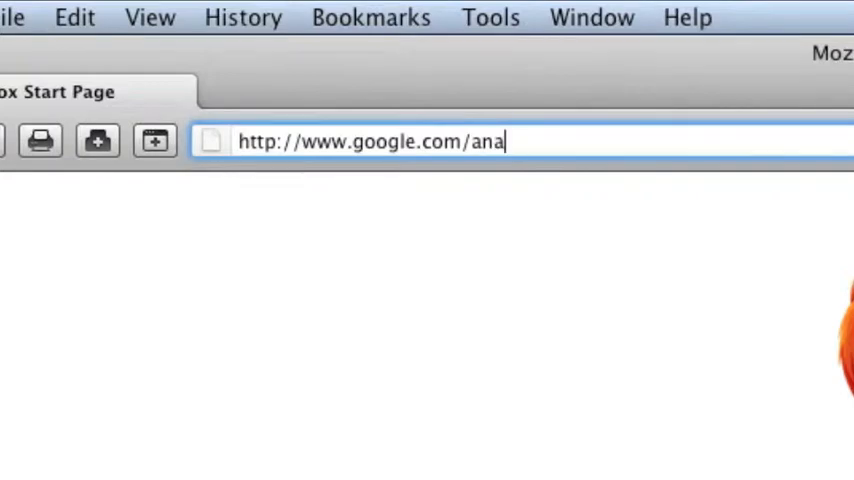
type("lytics/")
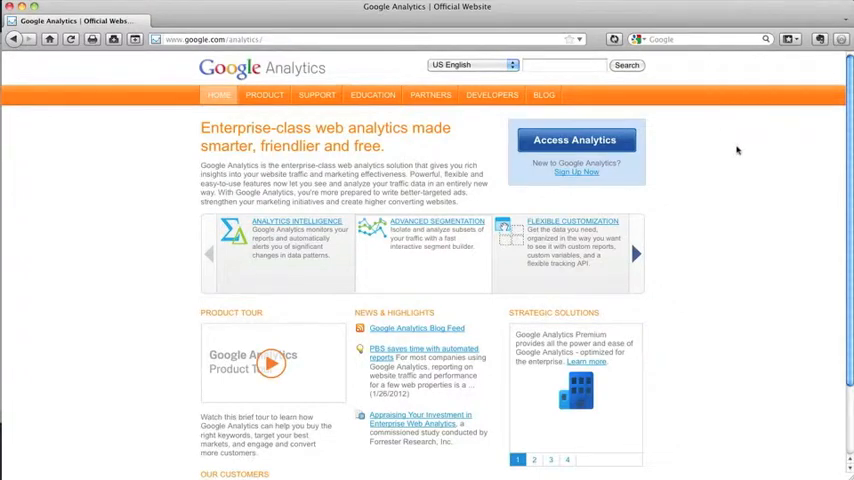
mouse_move(736, 164)
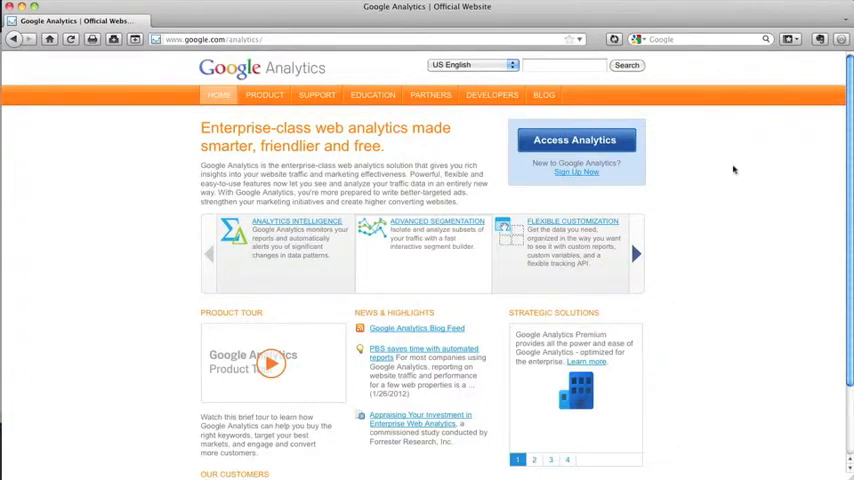
mouse_move(740, 184)
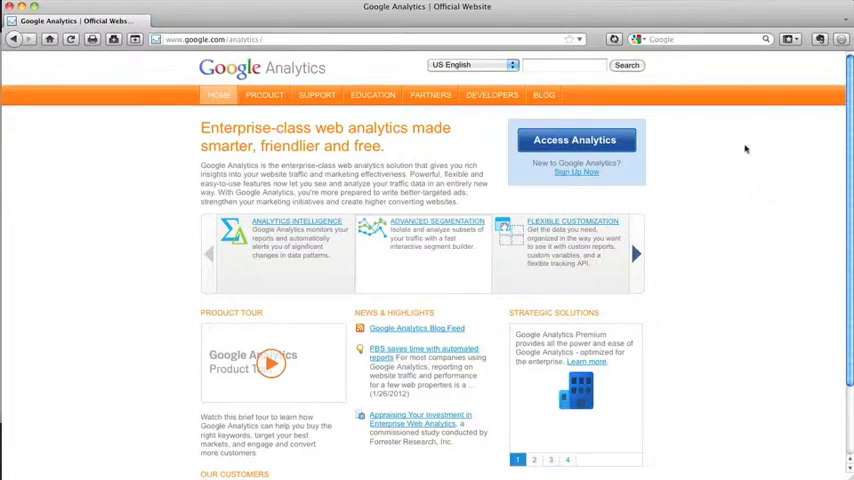
mouse_move(736, 168)
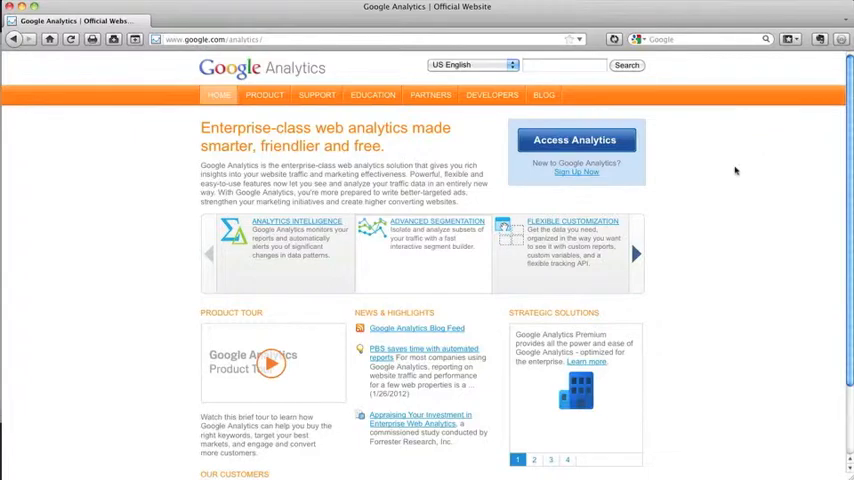
mouse_move(744, 168)
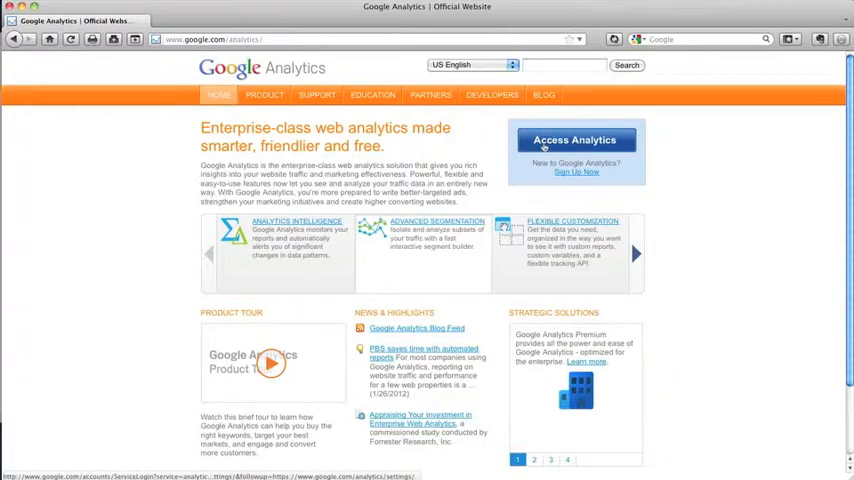
- Go to Access Analytics and sign in with the newmediaworkshoptv Google account email
left_click(576, 140)
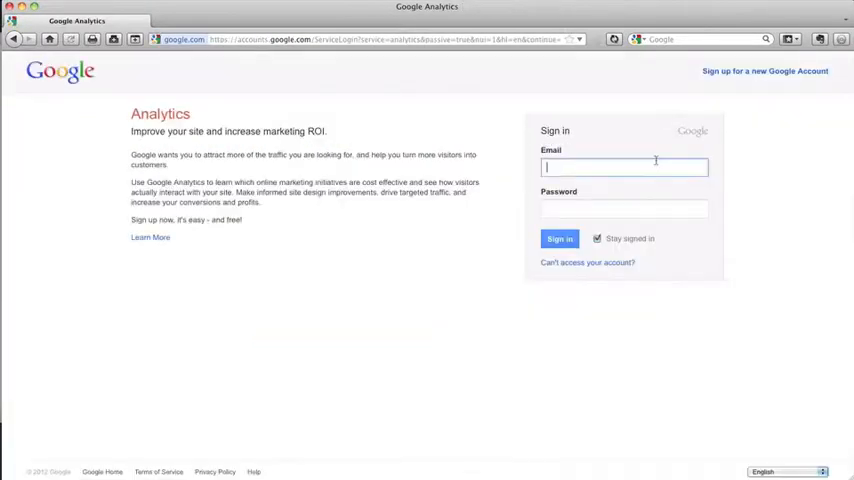
mouse_move(674, 172)
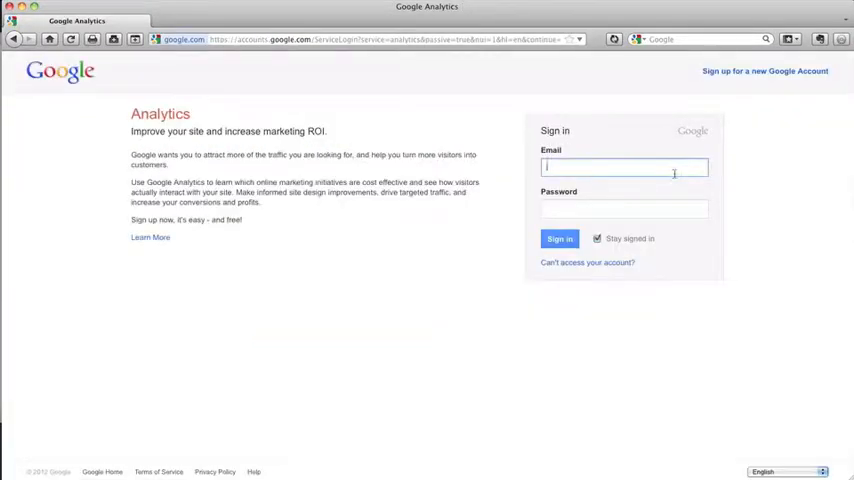
mouse_move(784, 164)
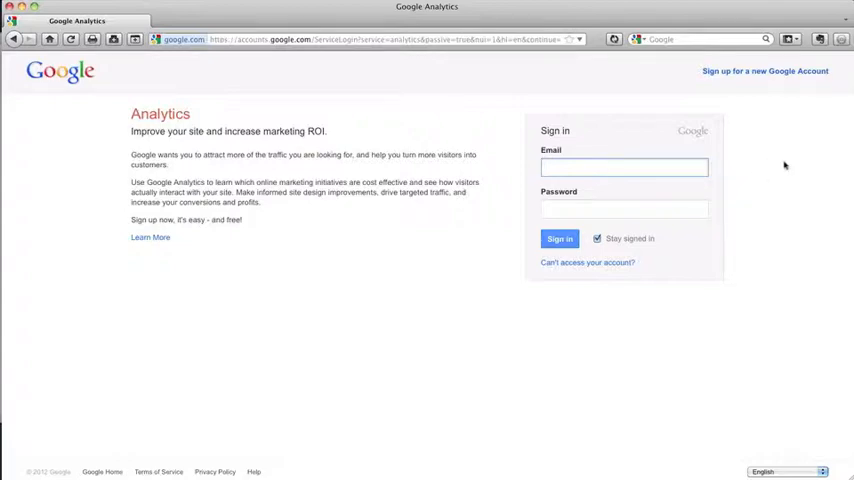
left_click(624, 168)
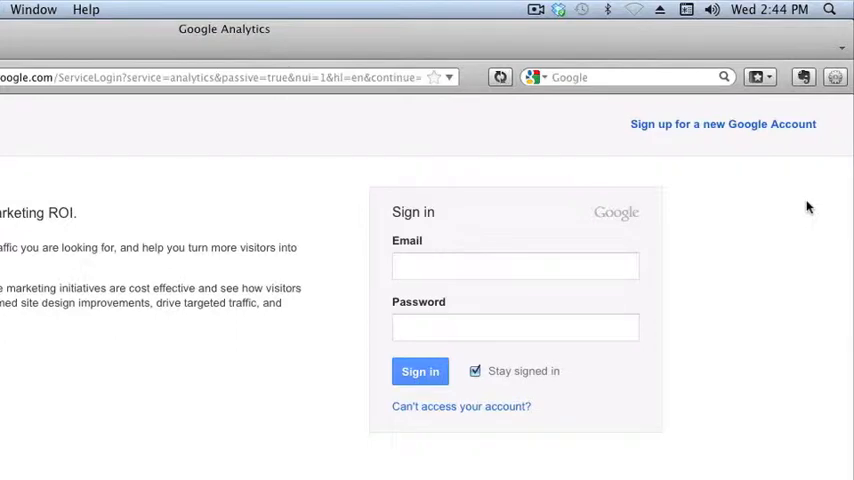
mouse_move(816, 192)
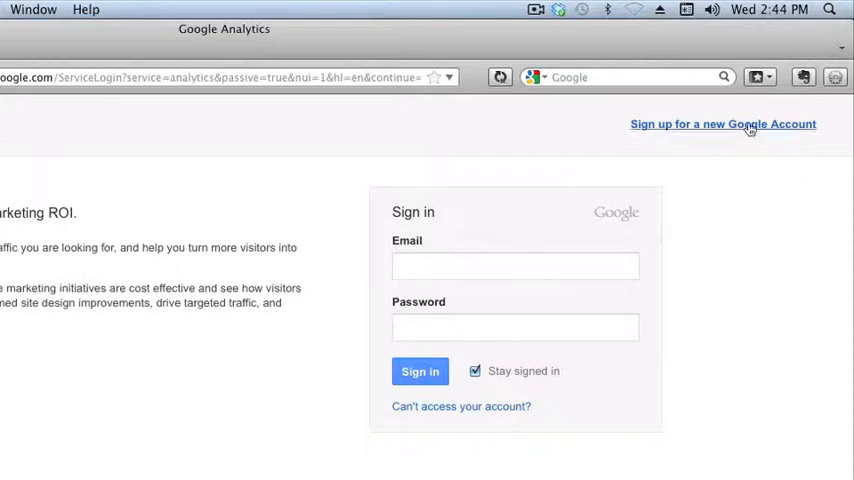
left_click(516, 264)
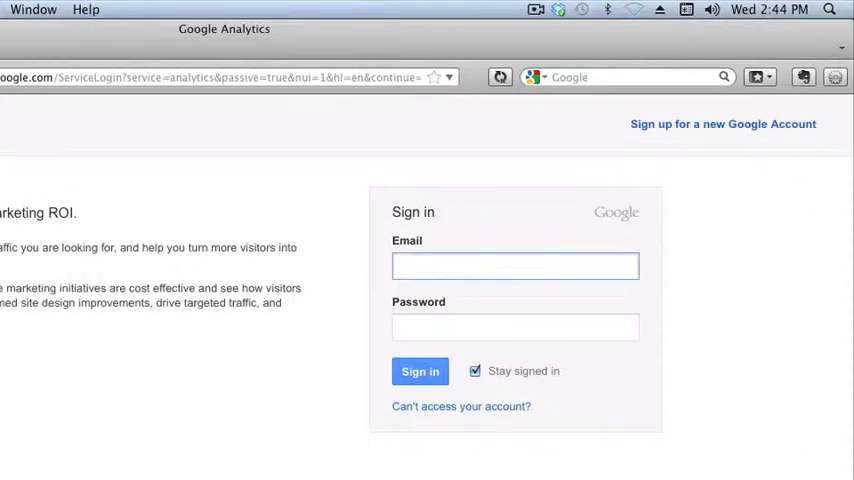
type("newmedia")
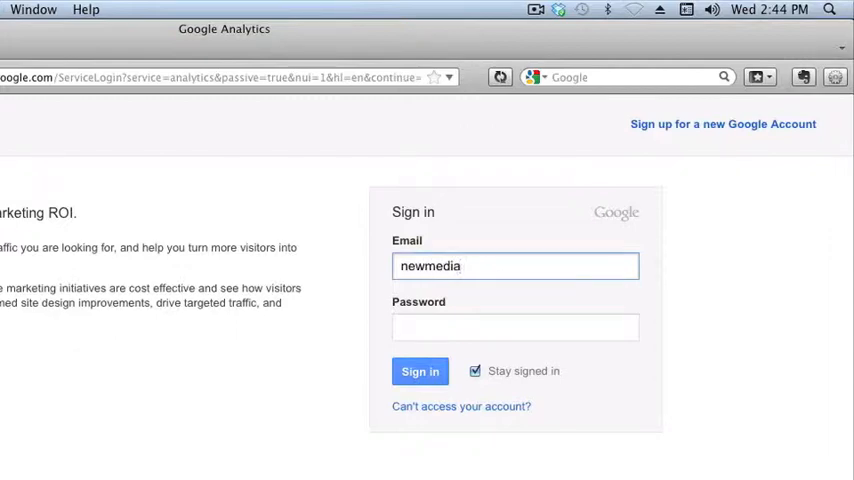
type("workshoptv.g")
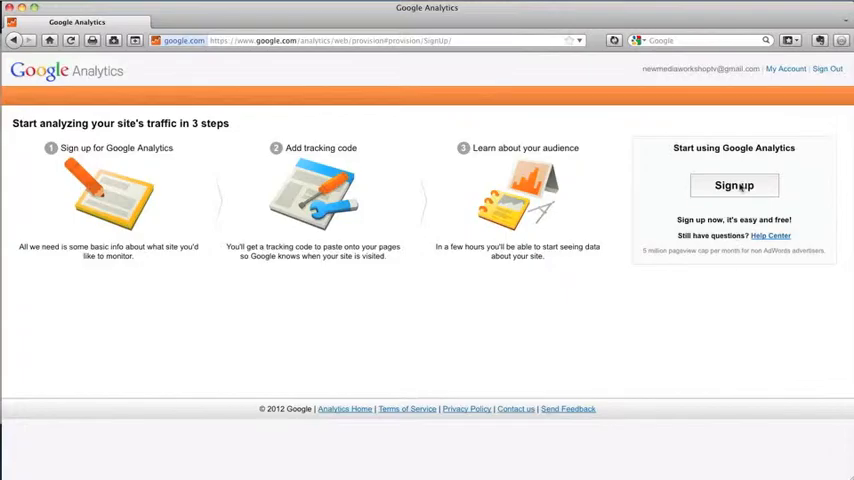
- Sign up for a new Analytics account named MyBizApps.net and start a new browser tab
left_click(734, 184)
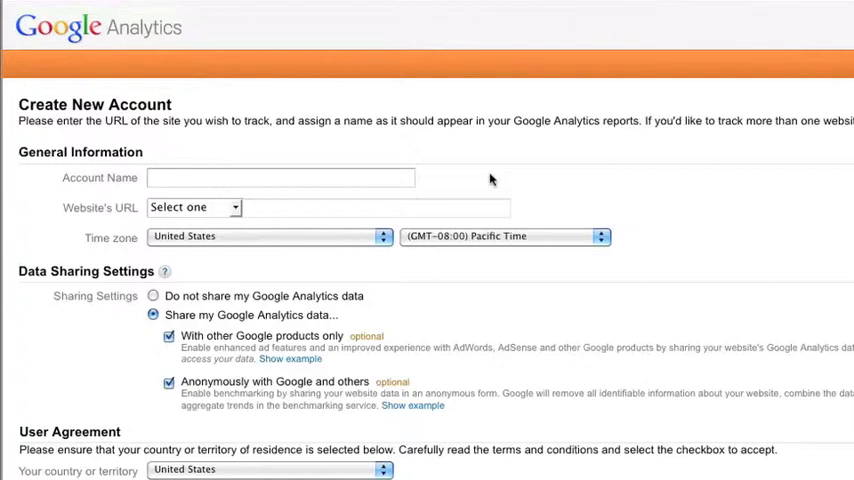
left_click(280, 176)
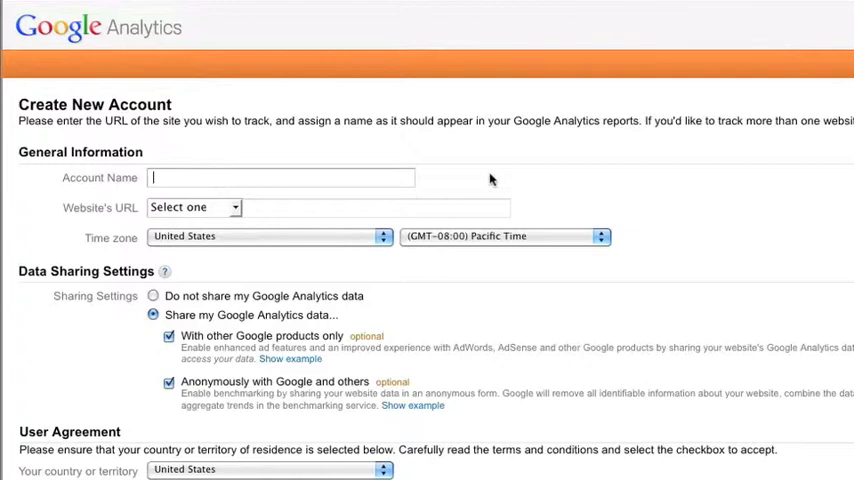
type("My")
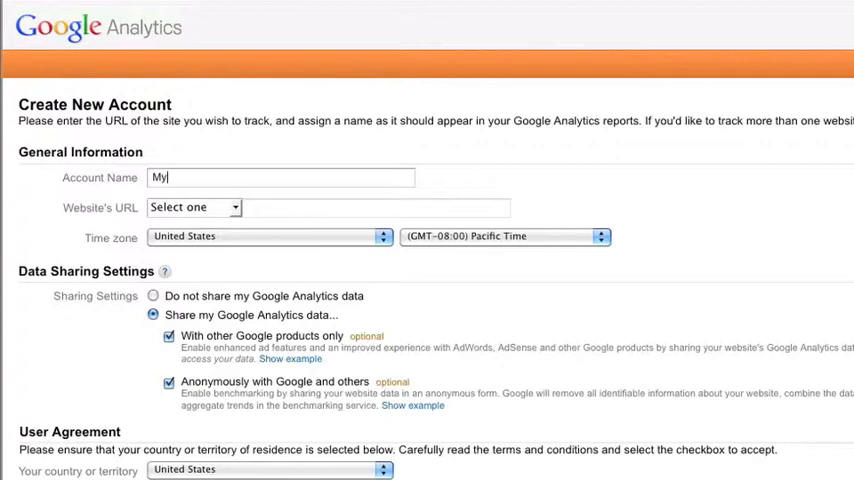
type("BizAp")
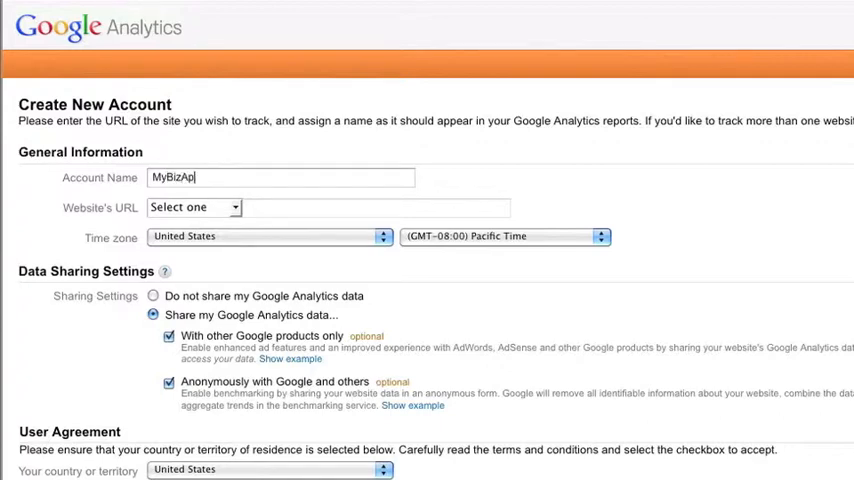
type("ps.net")
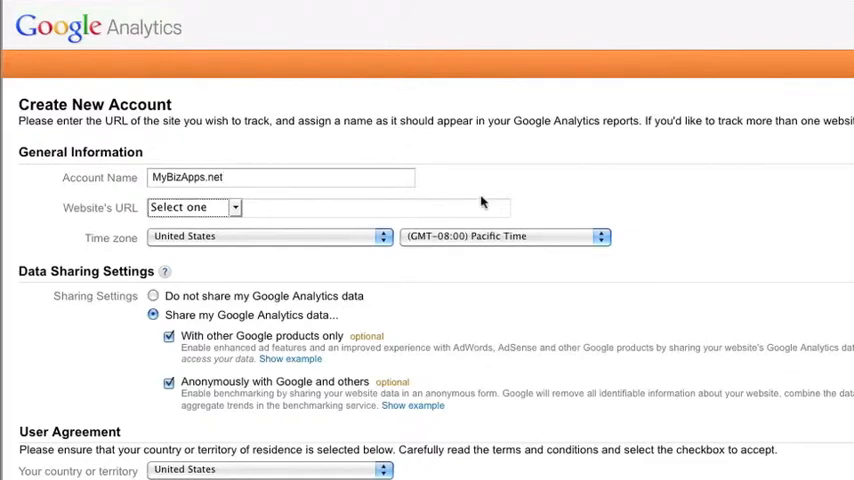
left_click(192, 206)
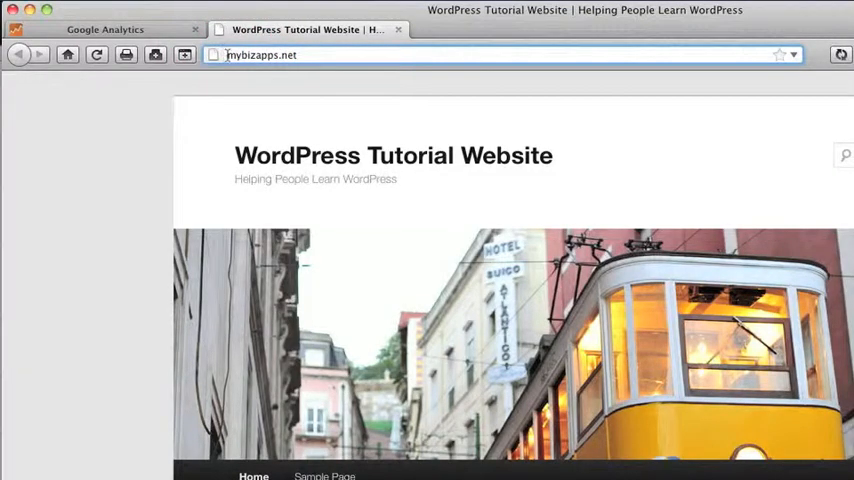
left_click(104, 28)
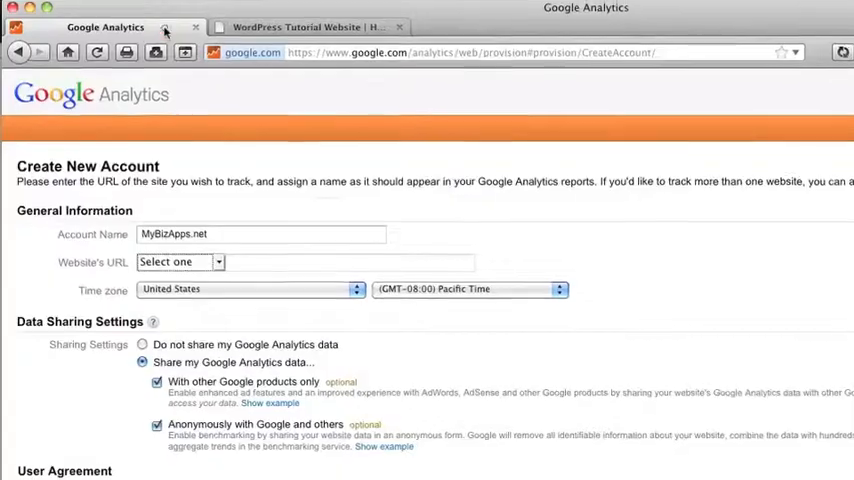
left_click(178, 262)
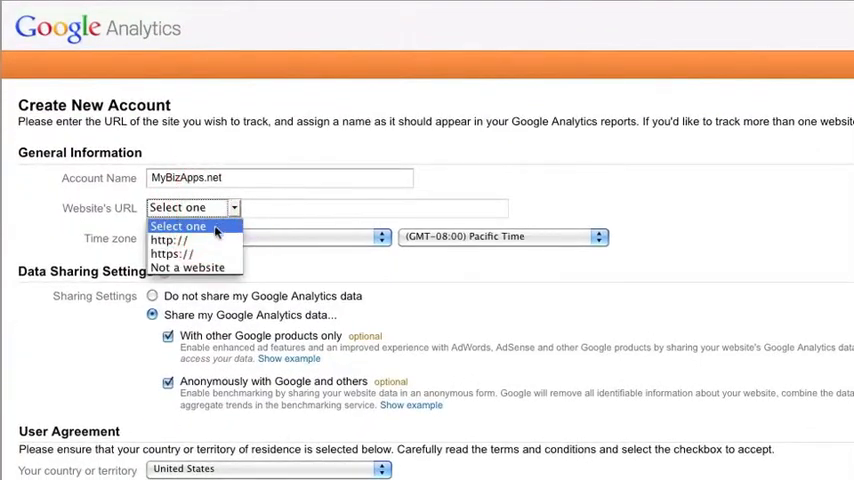
left_click(168, 240)
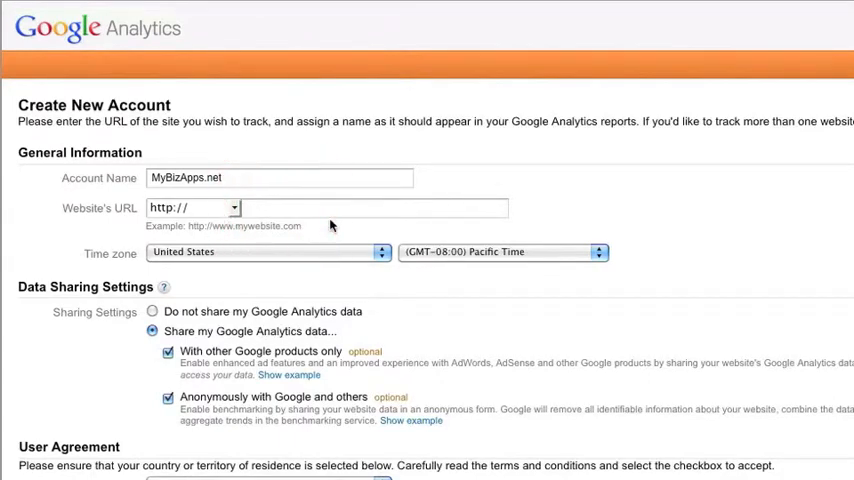
type("mybizapps.net")
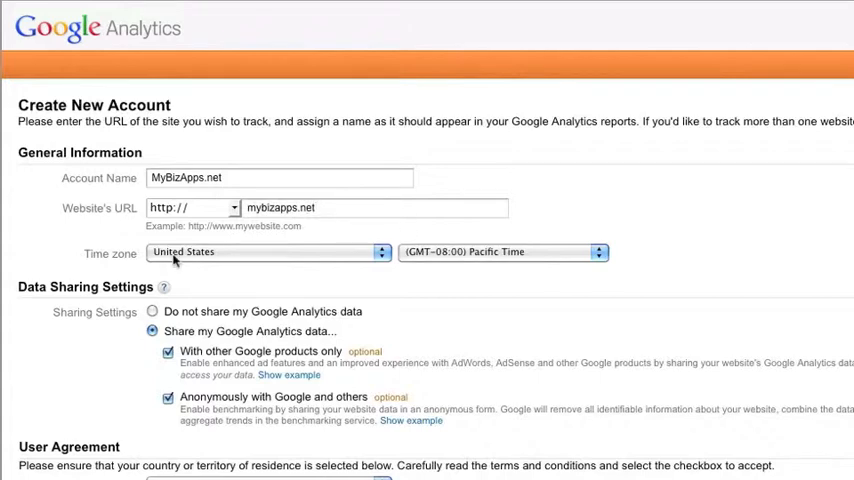
mouse_move(292, 268)
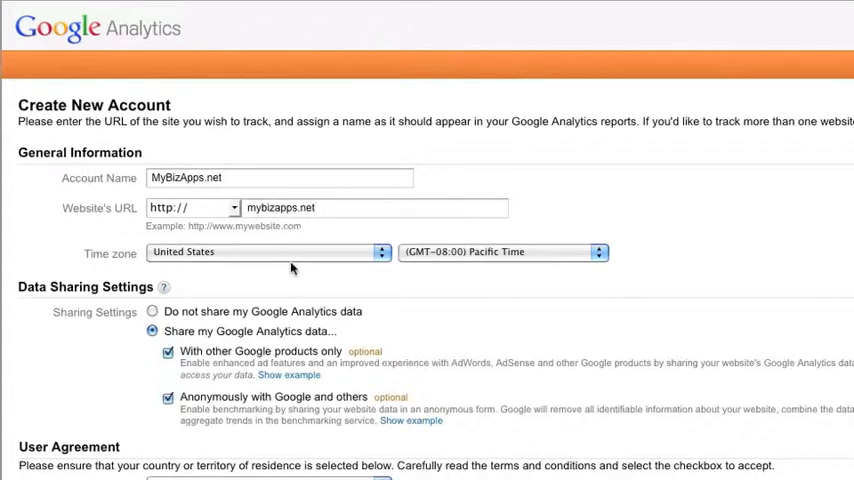
left_click(504, 252)
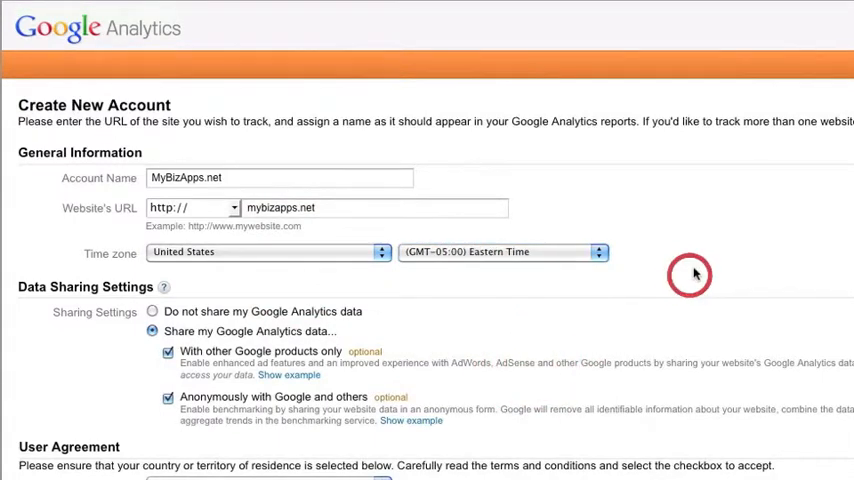
- Choose 'Do not share my Google Analytics data' and agree to the Terms of Service
scroll("down", 3)
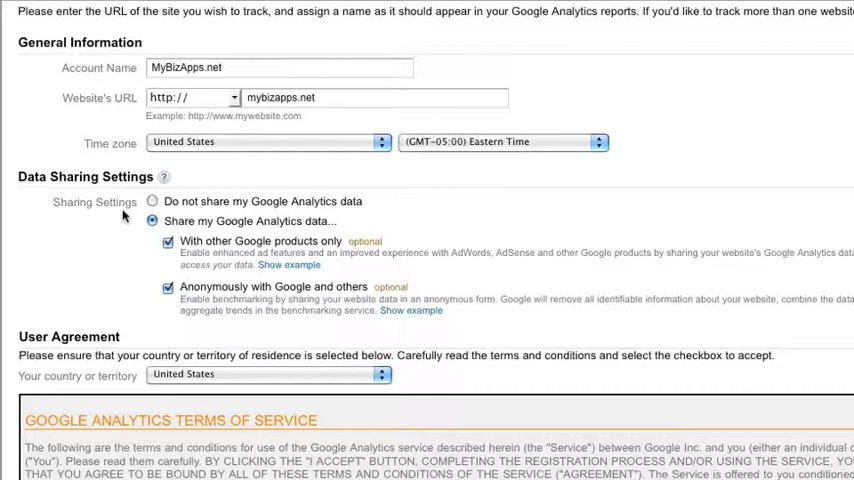
mouse_move(62, 232)
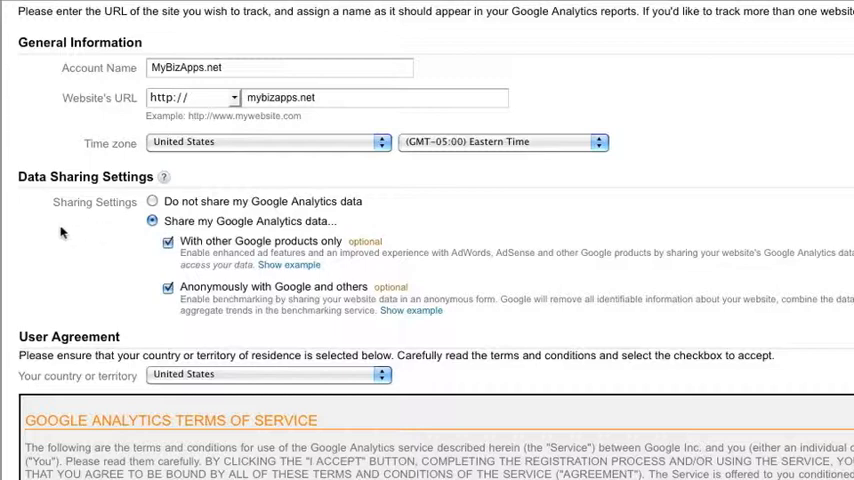
left_click(152, 200)
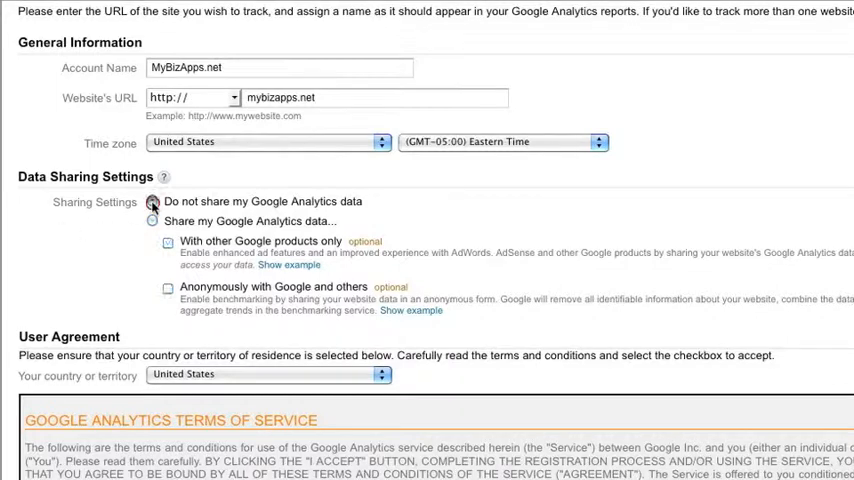
scroll("down", 3)
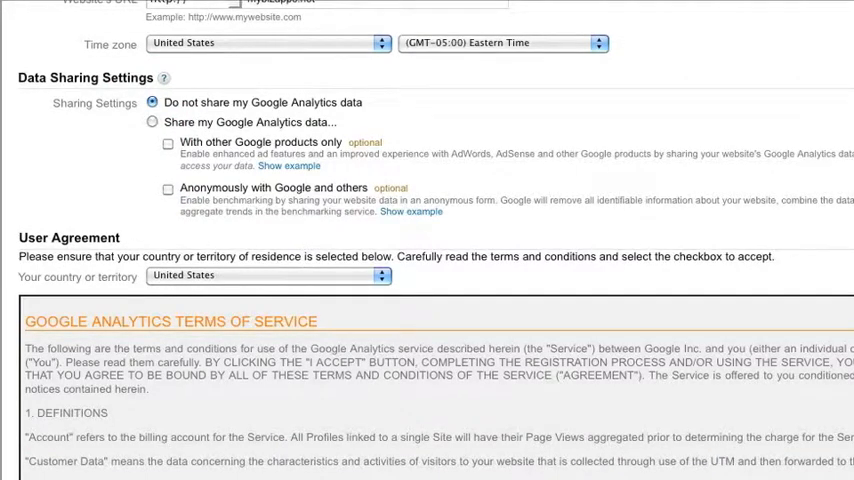
scroll("down", 3)
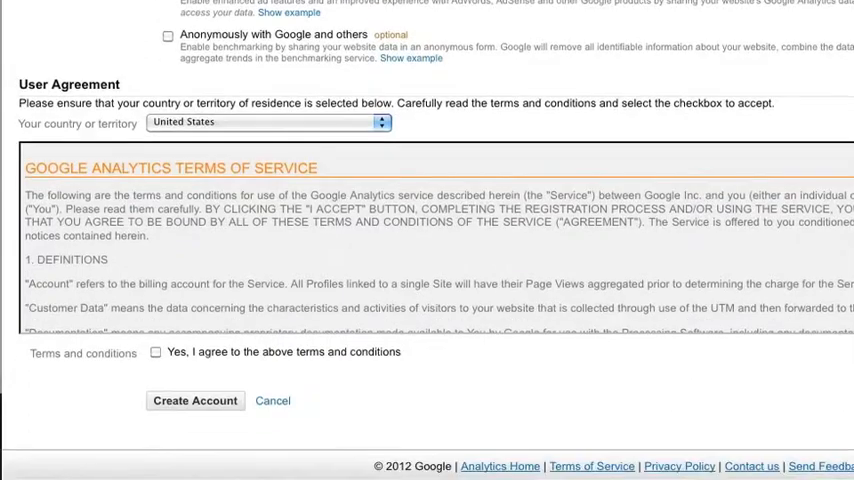
scroll("down", 3)
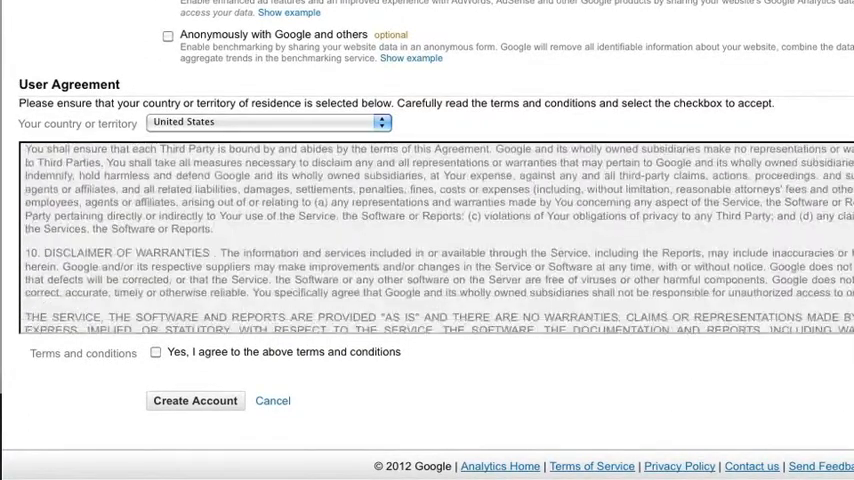
scroll("down", 3)
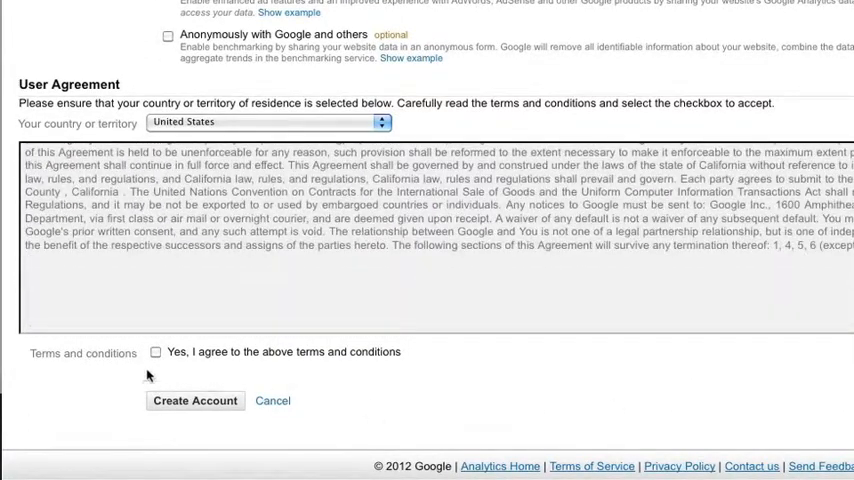
left_click(156, 352)
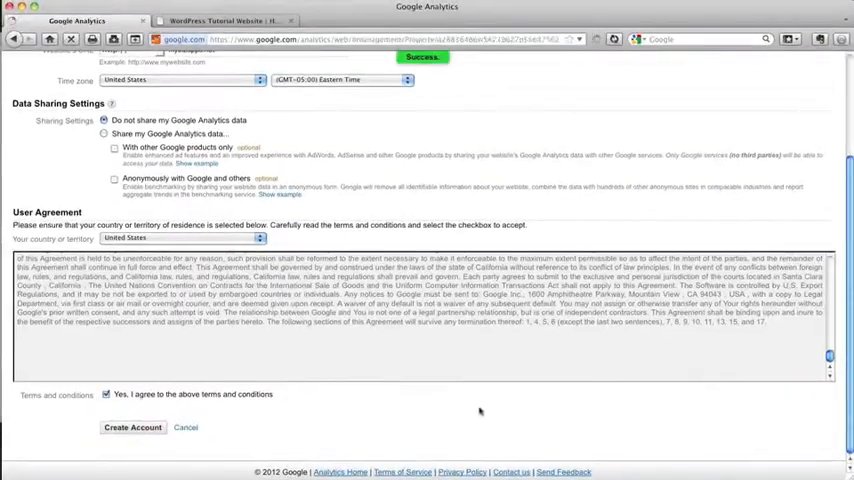
- Create the MyBizApps.net account to reach its tracking code page (UA-28836486-1)
left_click(132, 428)
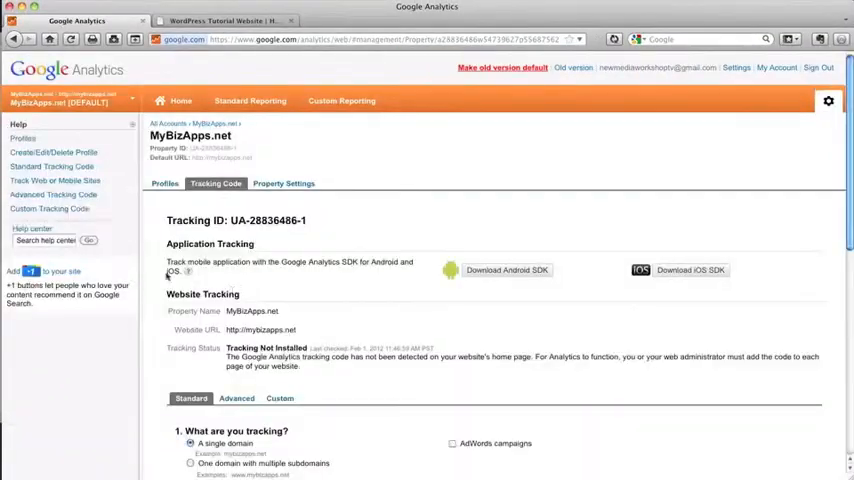
mouse_move(58, 336)
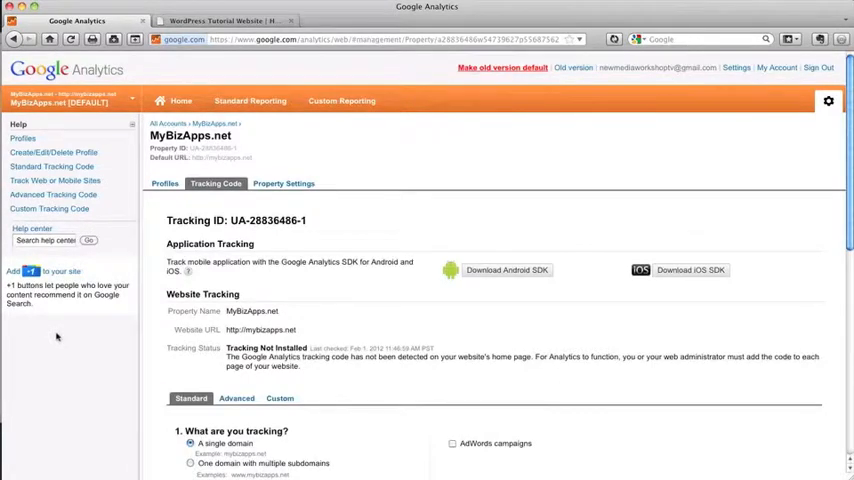
mouse_move(368, 236)
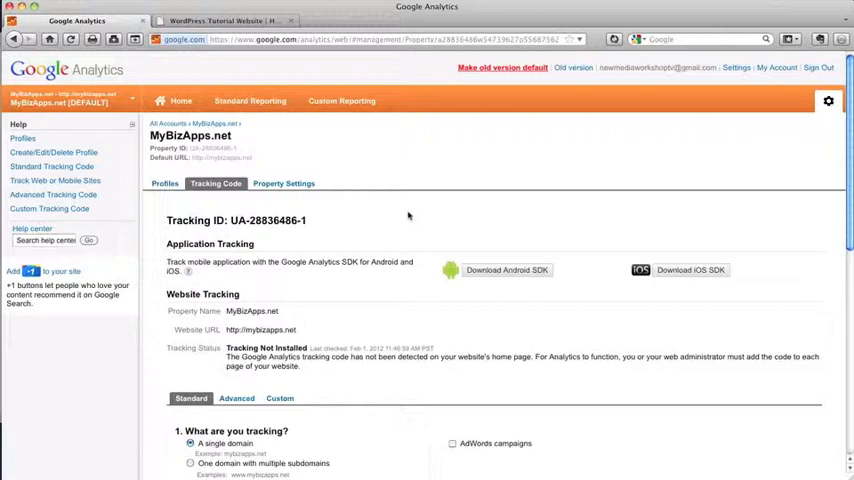
mouse_move(410, 218)
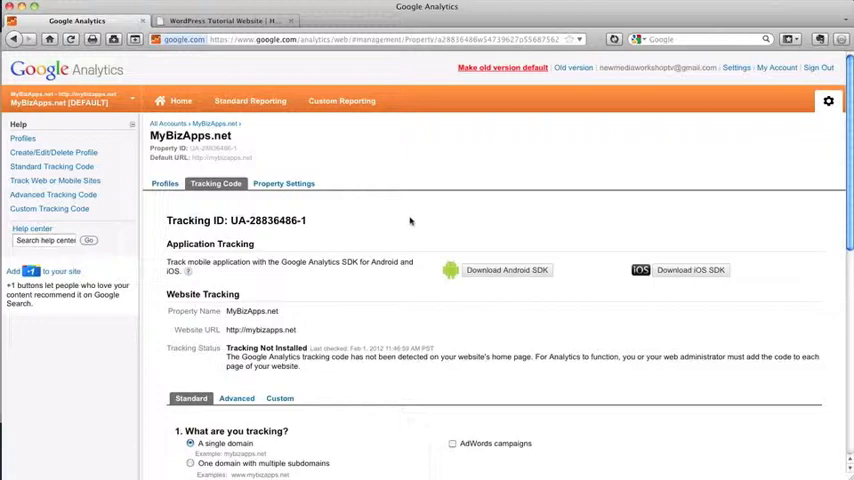
mouse_move(216, 208)
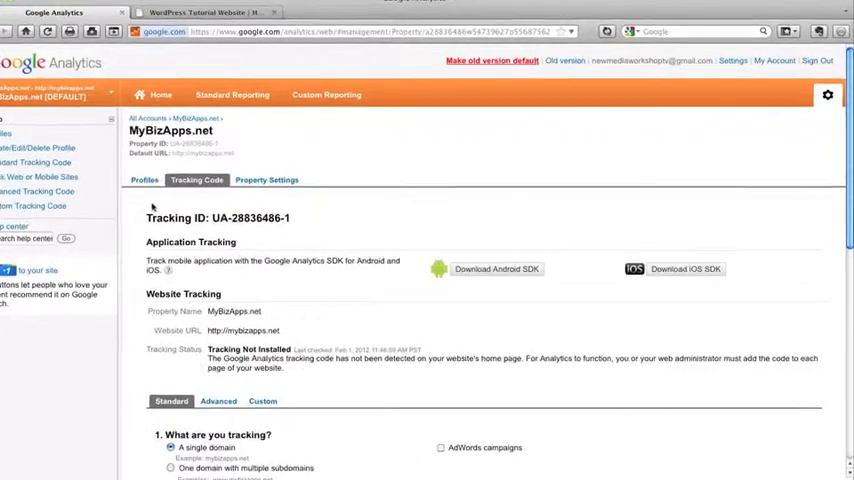
- Scroll to the single-domain tracking code snippet and select all of its script
scroll("down", 3)
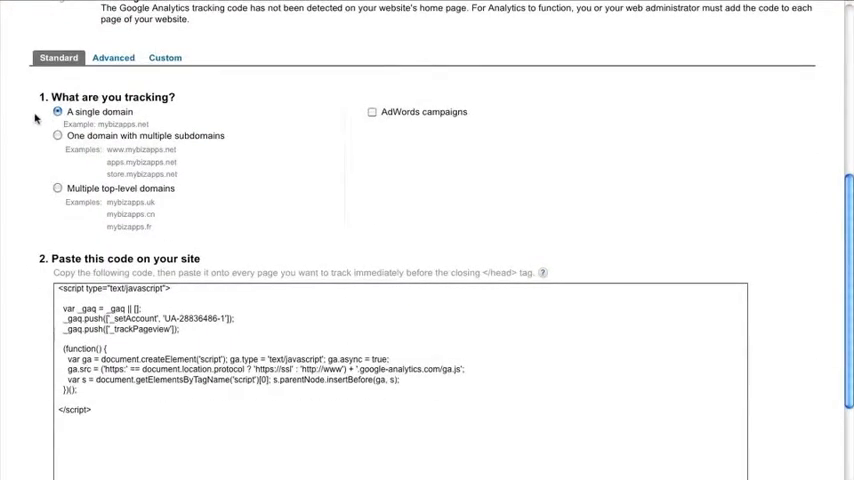
scroll("down", 3)
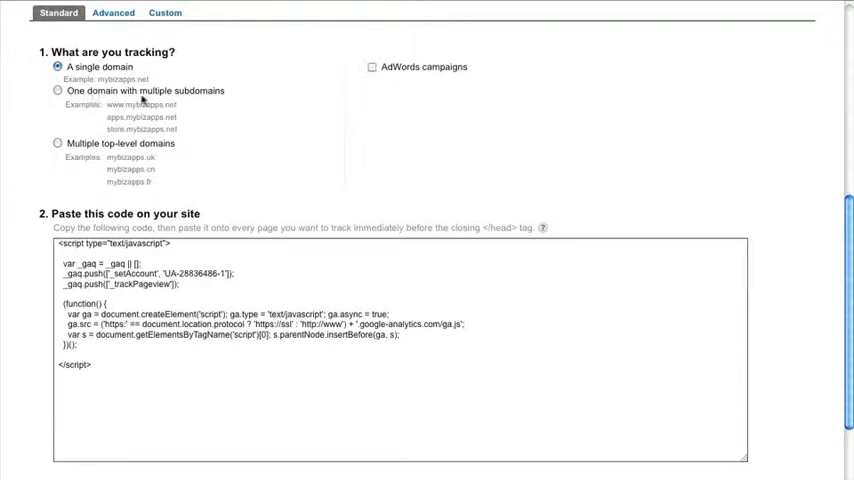
mouse_move(110, 112)
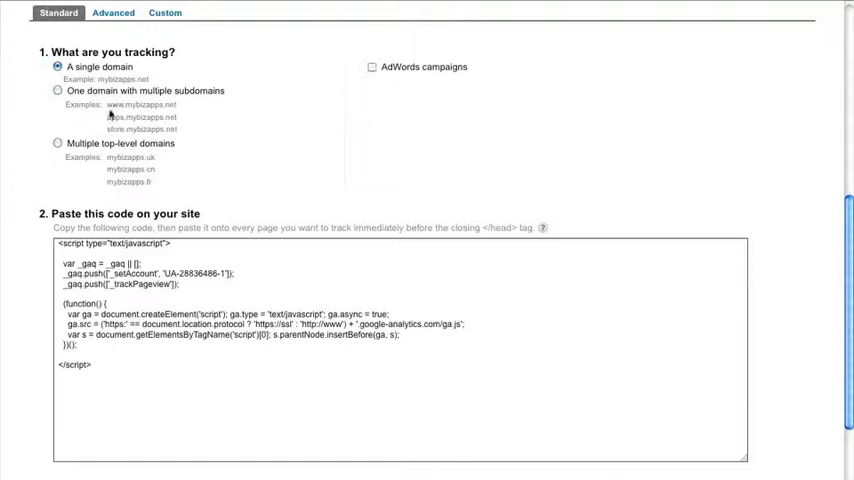
mouse_move(114, 118)
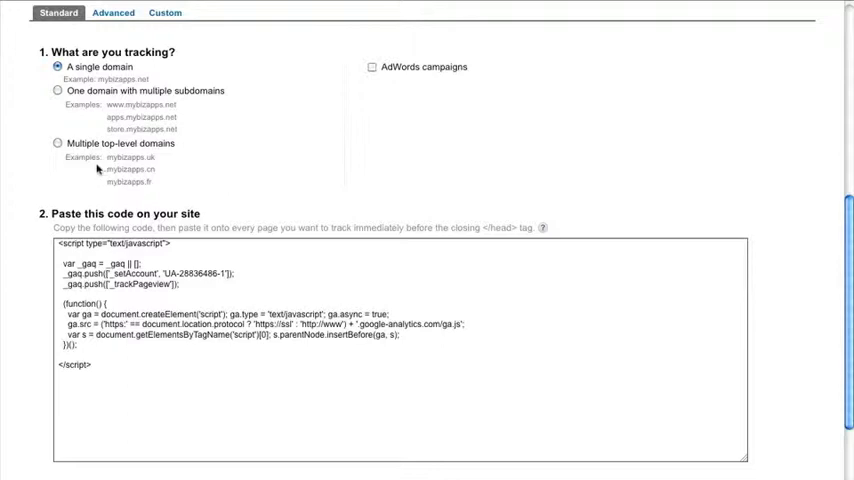
mouse_move(184, 158)
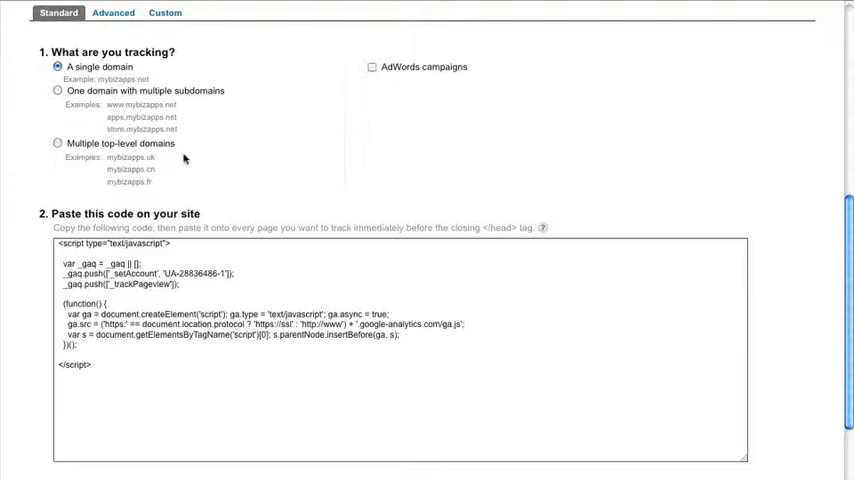
mouse_move(180, 166)
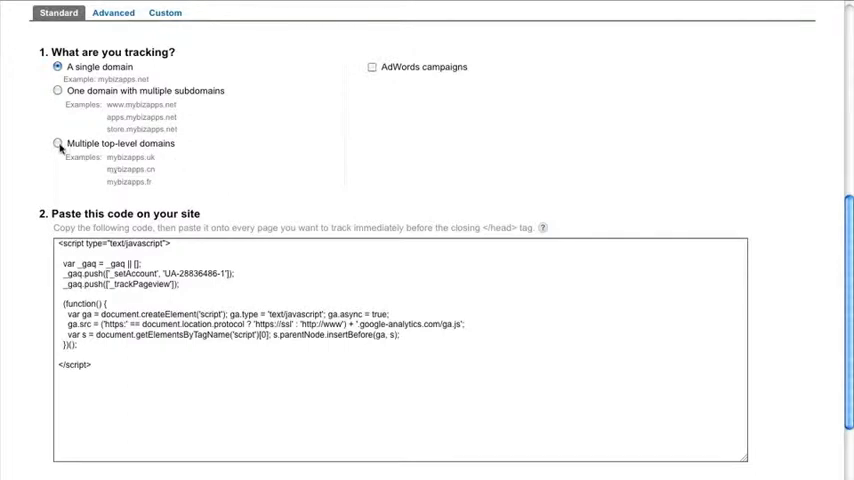
mouse_move(4, 112)
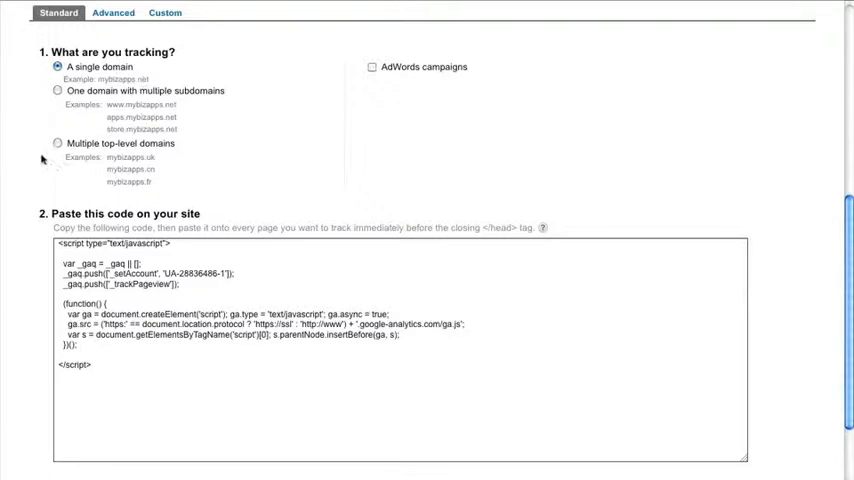
scroll("down", 3)
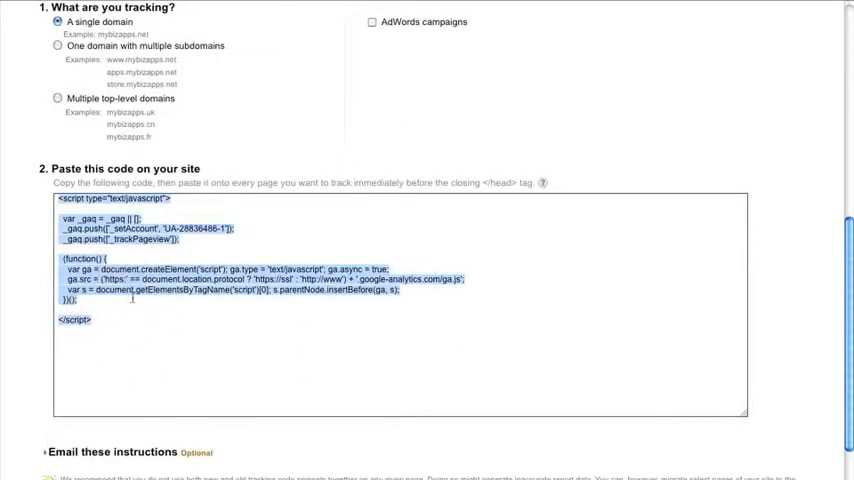
- Copy the selected tracking code and expand the 'Email these instructions' section
right_click(98, 228)
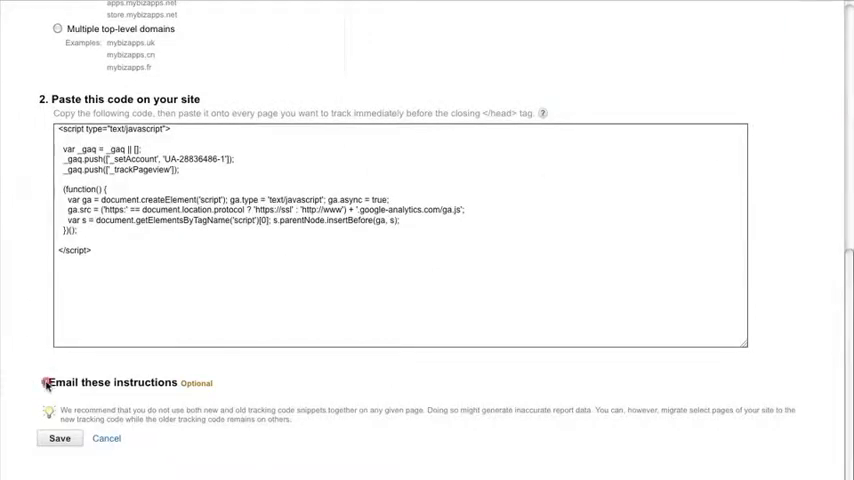
left_click(46, 382)
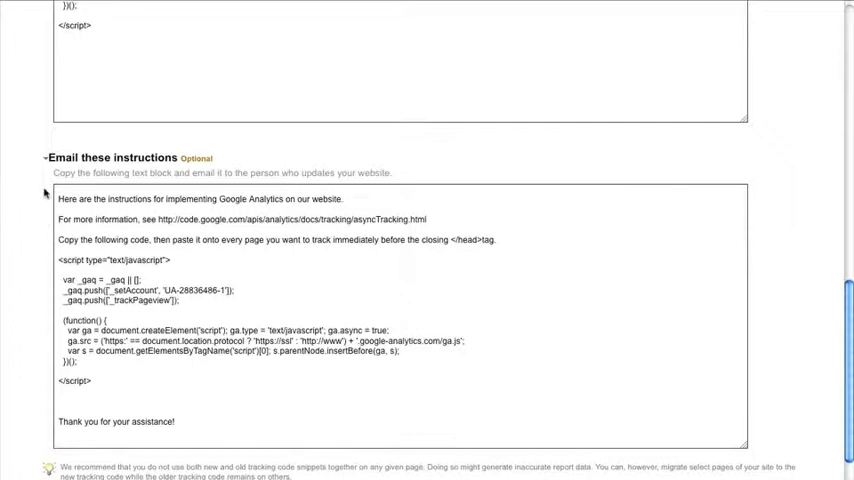
scroll("down", 3)
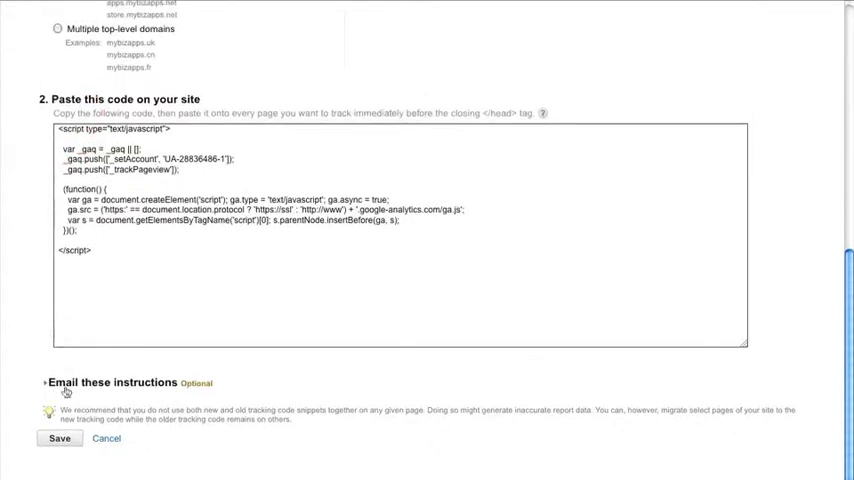
- Save the tracking code settings and switch to the WordPress site tab
left_click(58, 438)
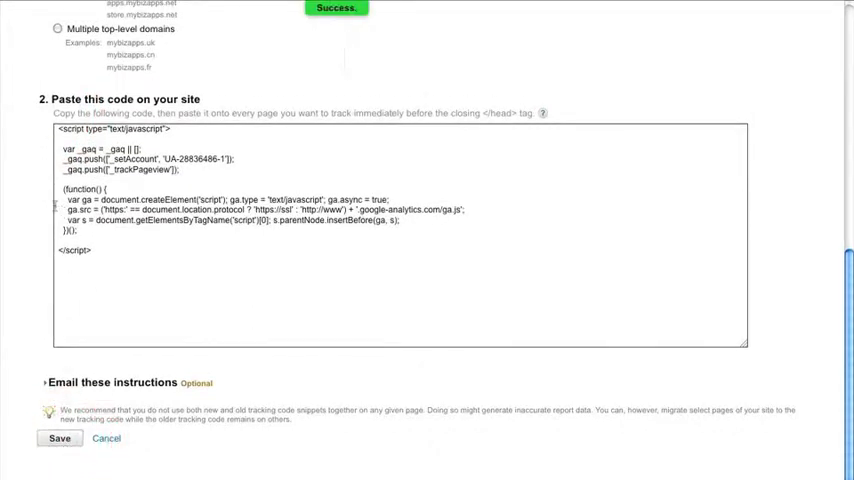
mouse_move(450, 80)
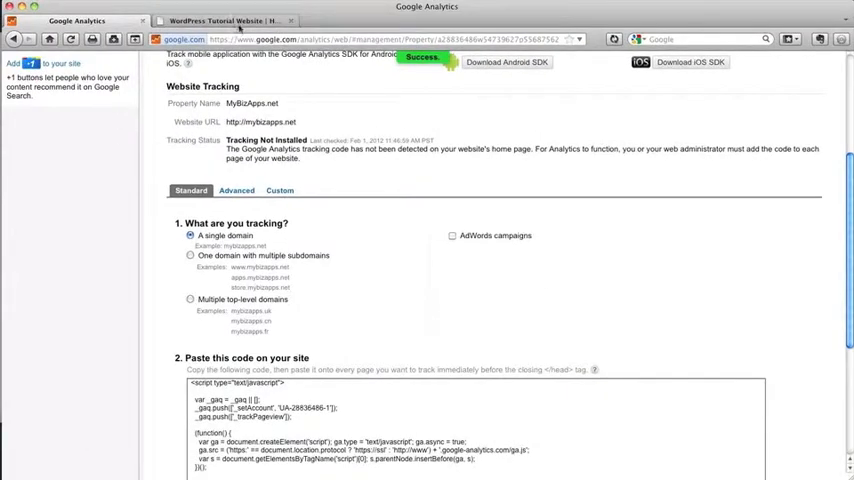
left_click(224, 20)
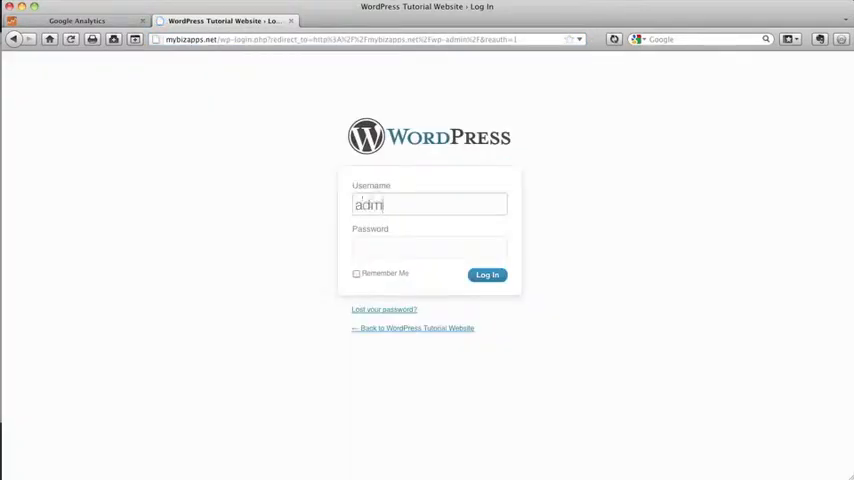
- Enter the password and log in to the mybizapps.net WordPress dashboard
type("•••")
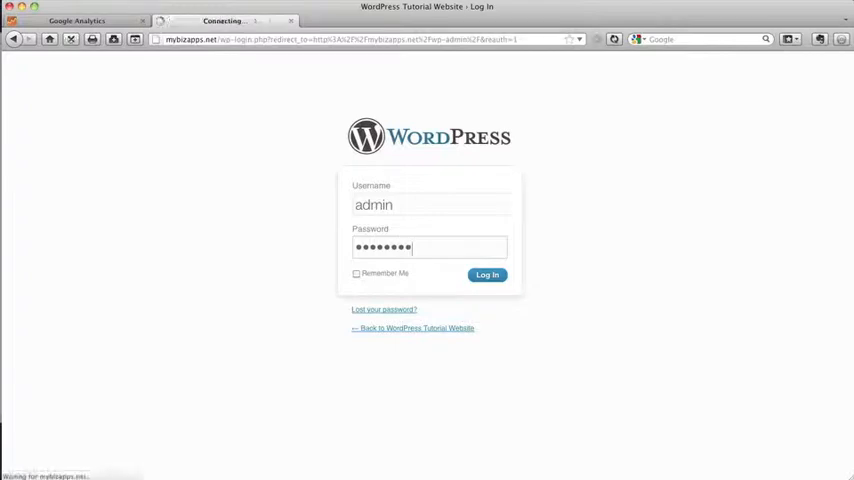
left_click(488, 274)
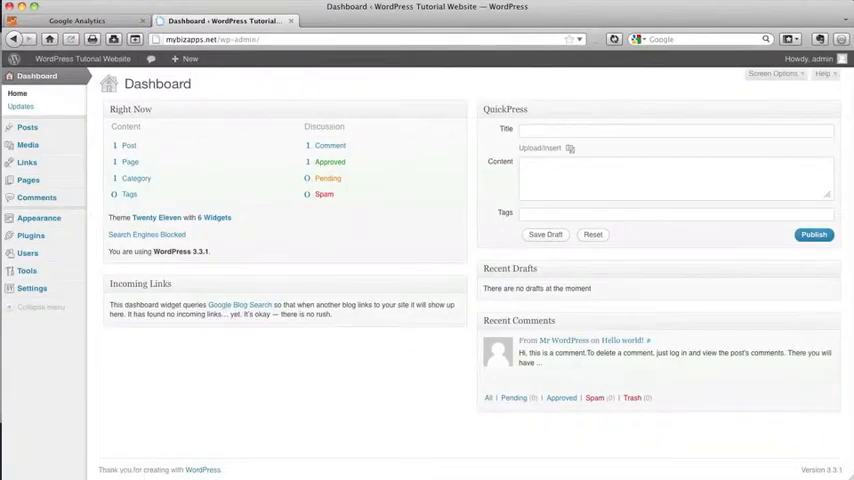
mouse_move(368, 80)
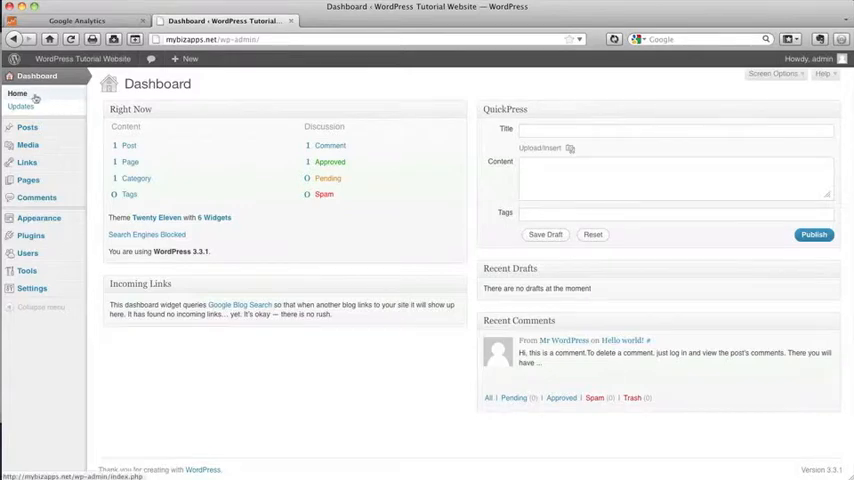
mouse_move(174, 100)
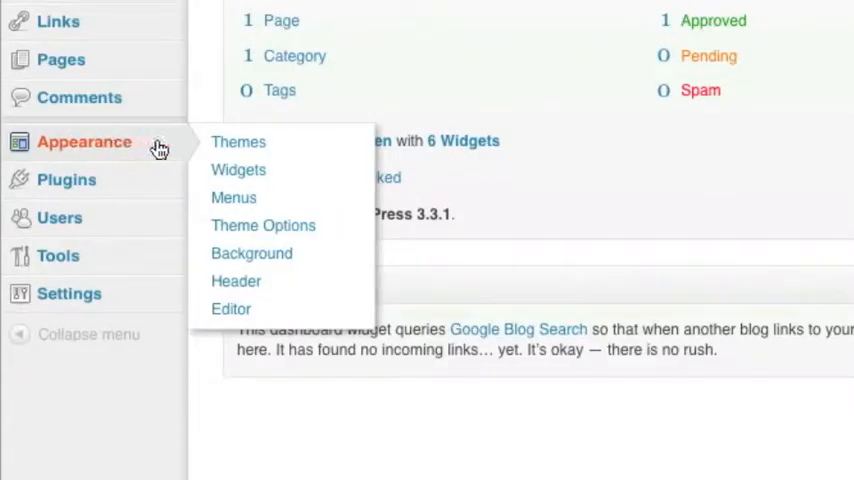
mouse_move(244, 320)
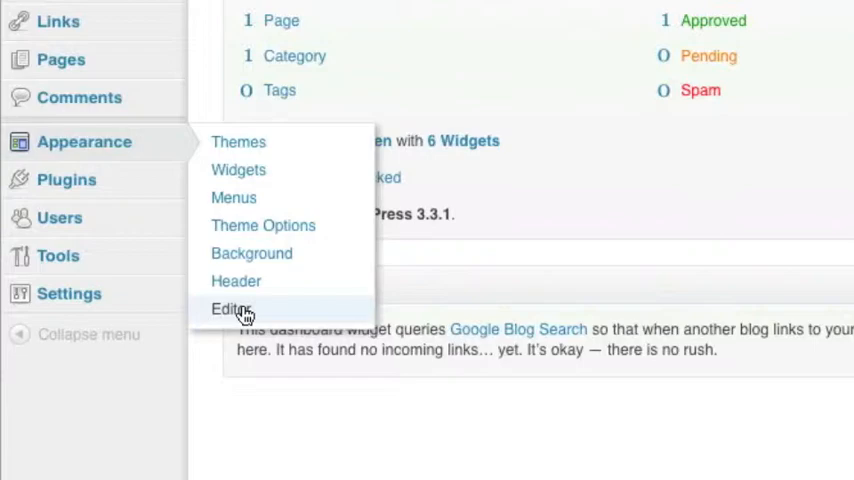
mouse_move(252, 318)
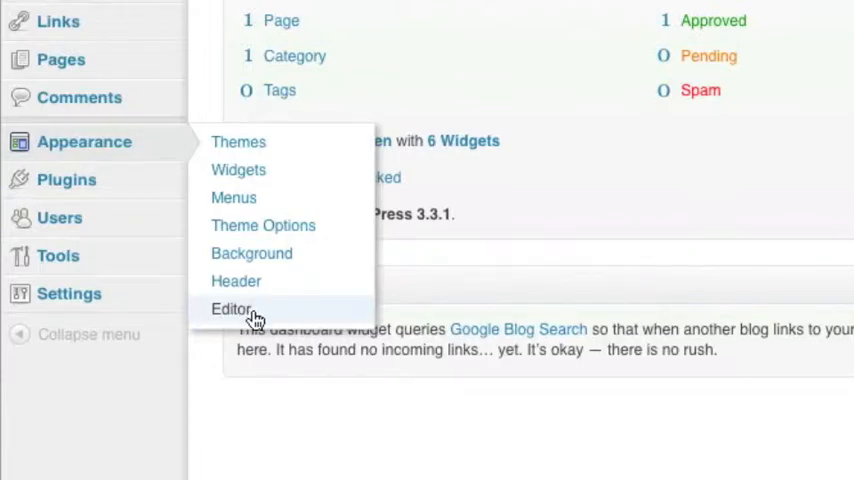
- Open Appearance > Editor and choose Twenty Eleven as the theme to edit
left_click(232, 308)
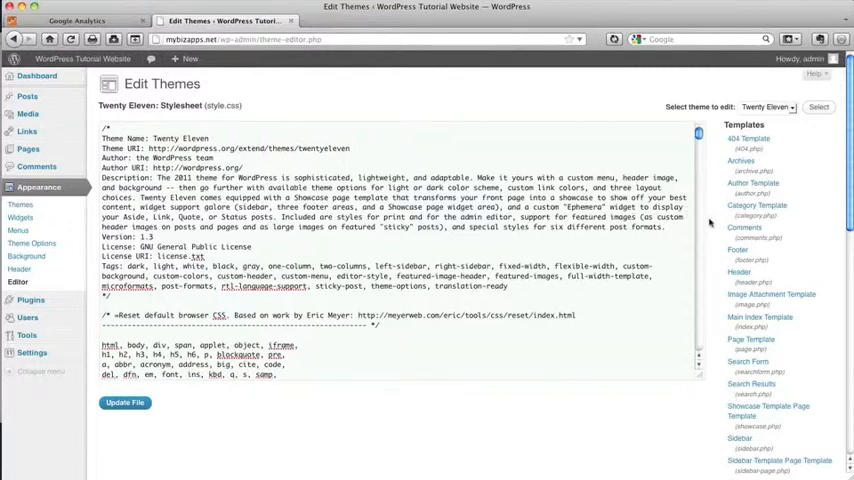
mouse_move(710, 222)
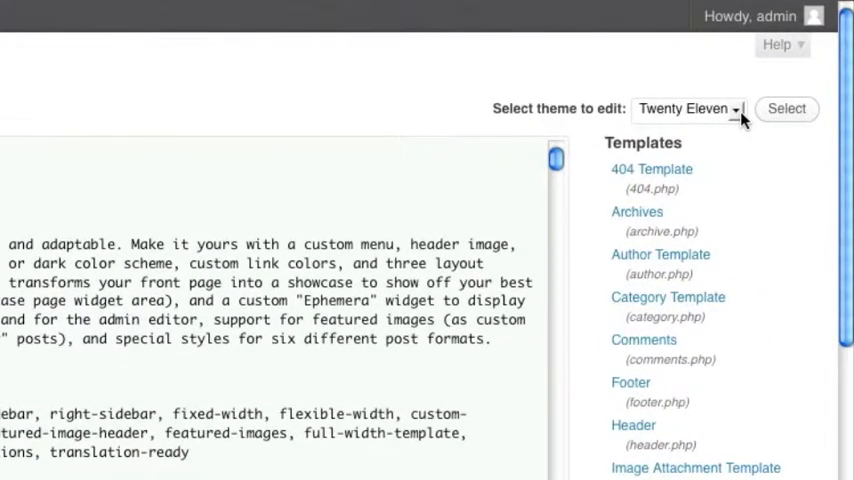
left_click(688, 108)
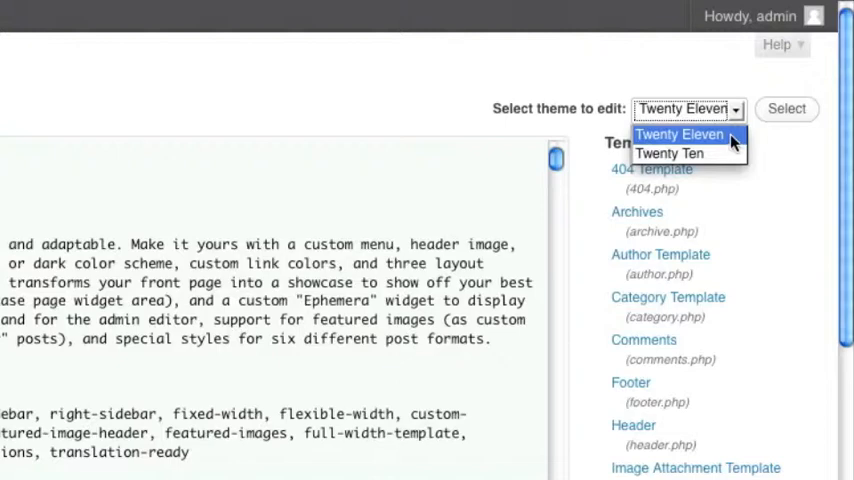
left_click(680, 134)
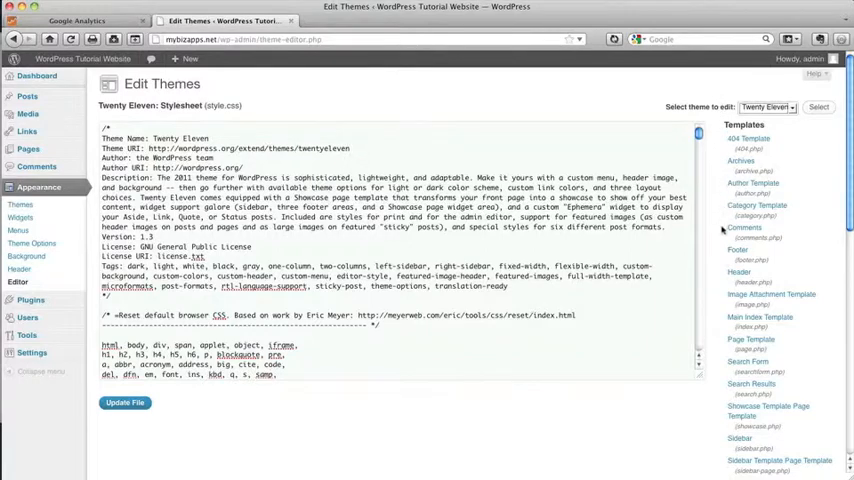
mouse_move(738, 252)
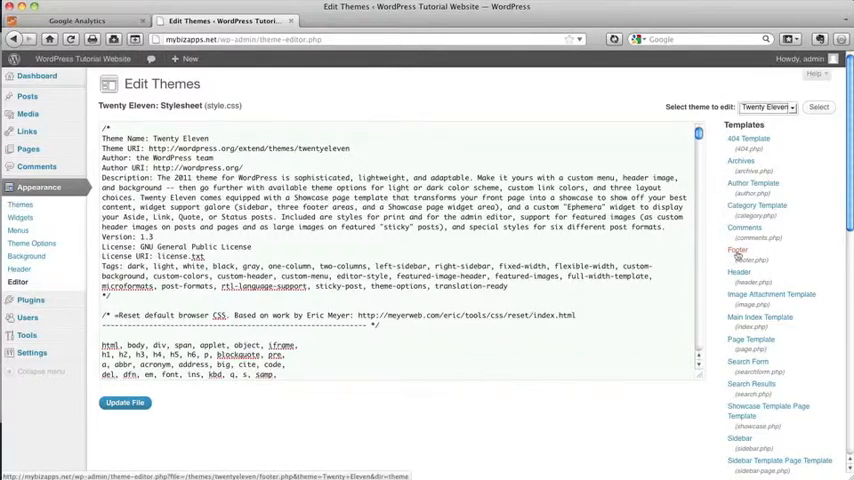
- Open Footer (footer.php) from the Templates list and reach its </body> tag
left_click(740, 250)
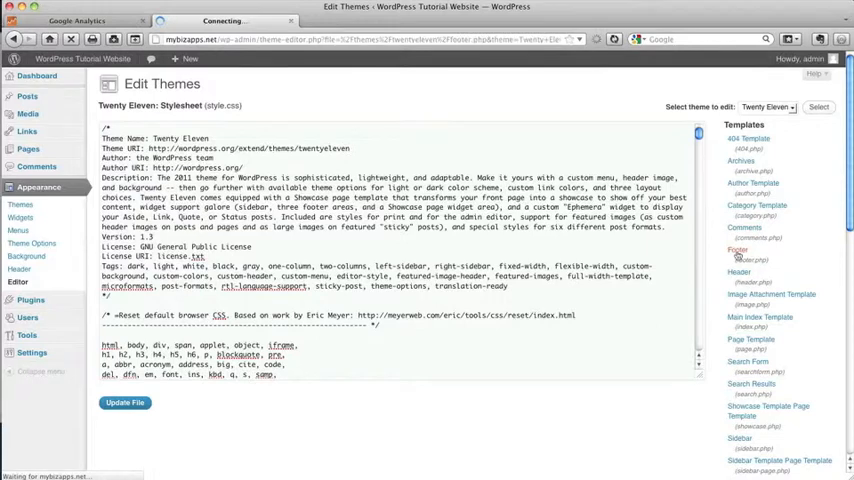
left_click(736, 252)
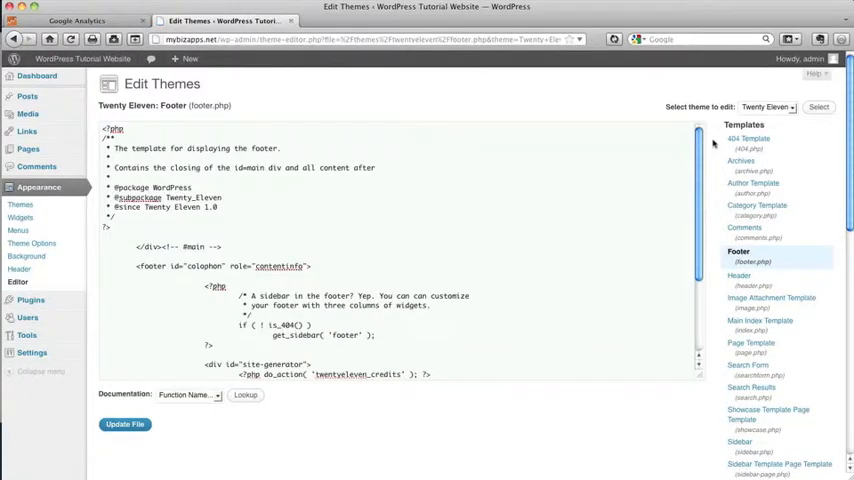
mouse_move(364, 252)
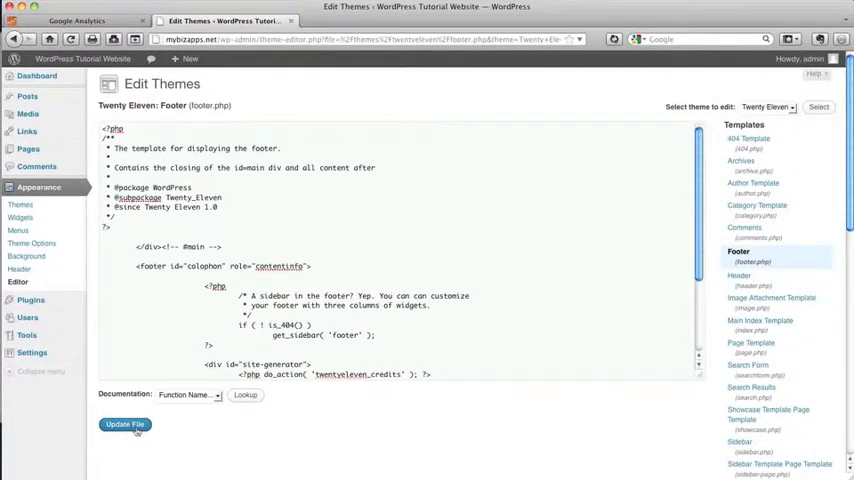
left_click(124, 424)
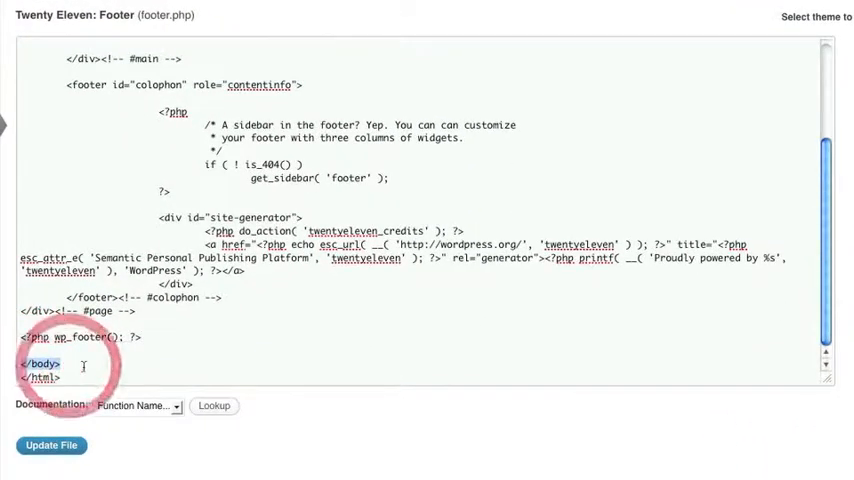
- Paste the tracking script before </body> in footer.php and update the file
double_click(38, 364)
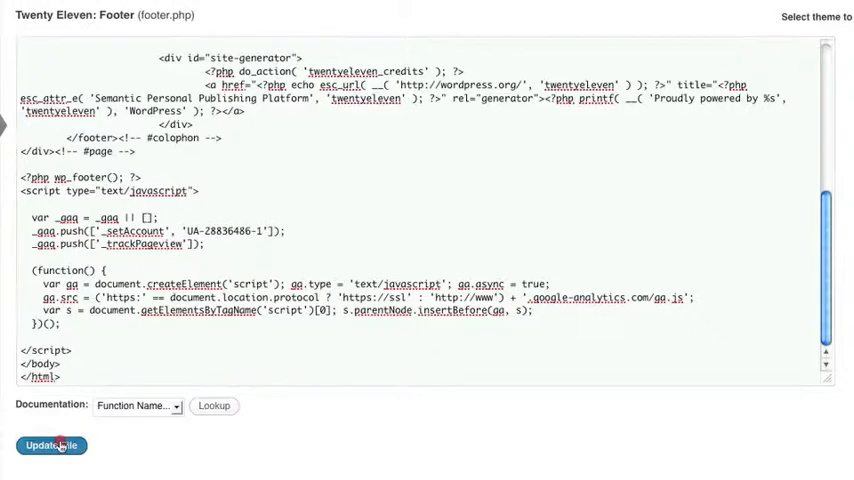
left_click(52, 444)
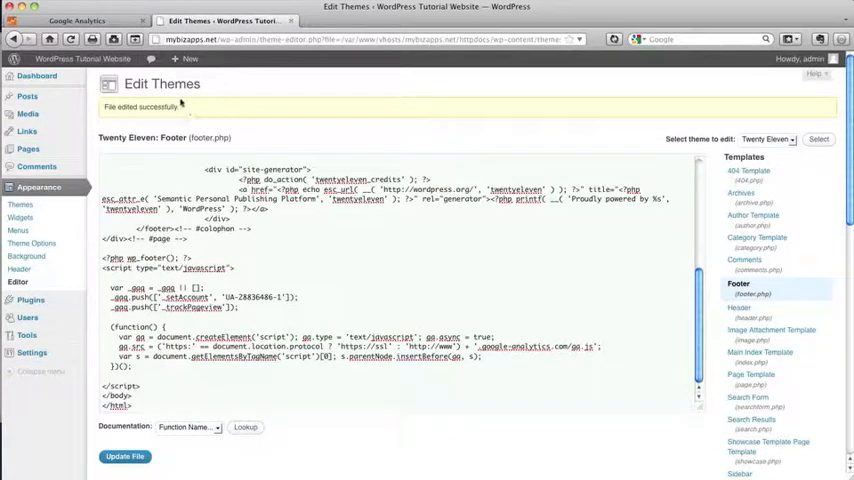
- Visit the live mybizapps.net site in a new tab, then return to Google Analytics
type("mybiz")
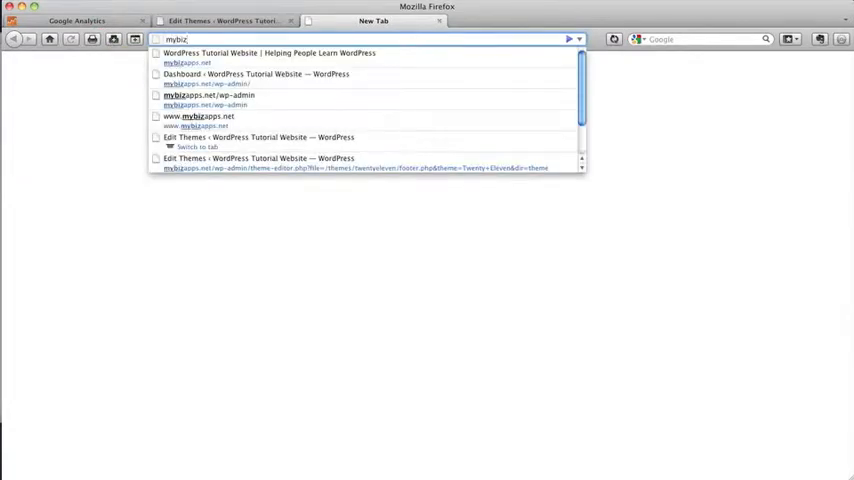
left_click(268, 52)
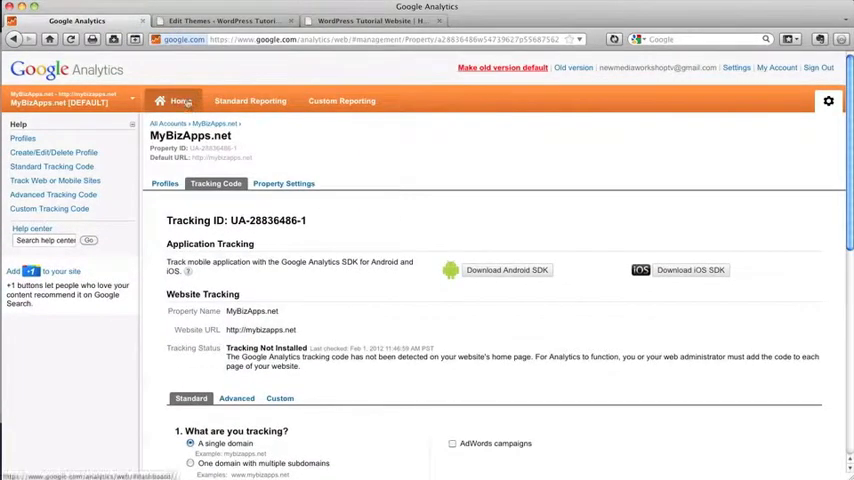
- Go Home, then Standard Reporting to see Visitors Overview with zero visits
left_click(180, 100)
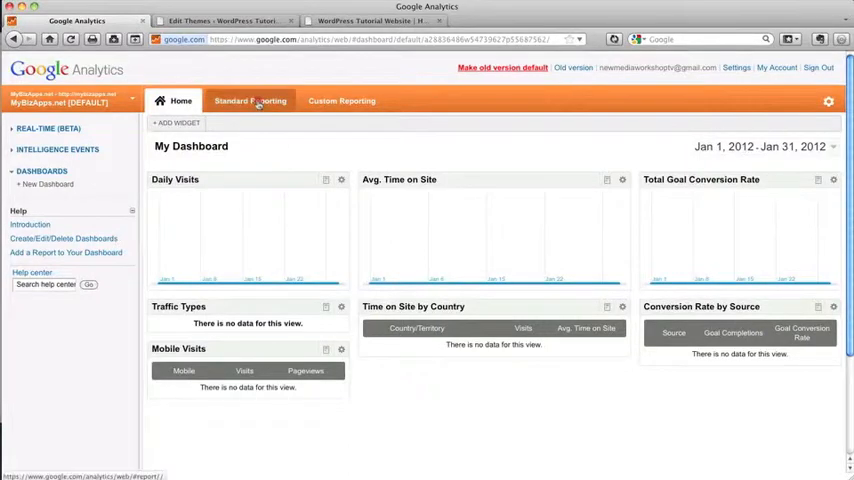
left_click(250, 100)
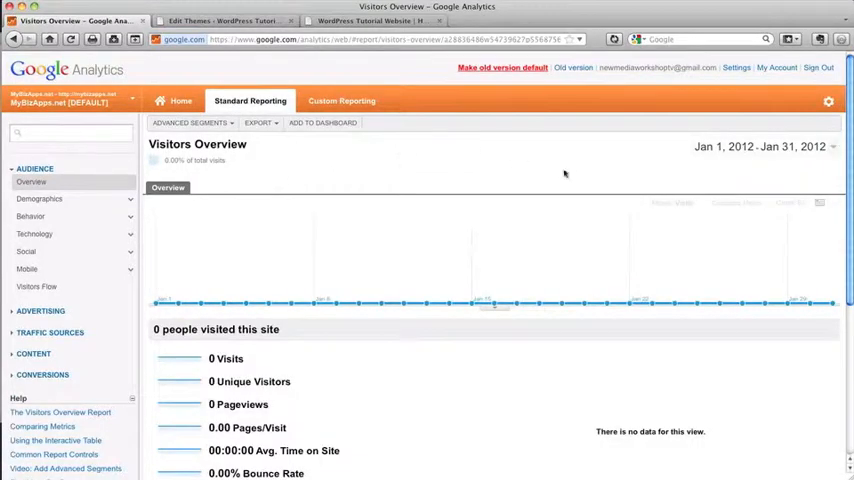
mouse_move(192, 350)
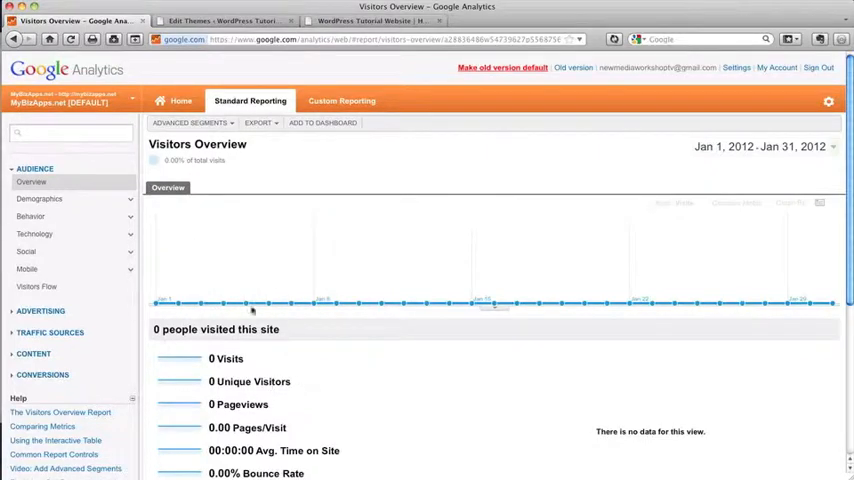
mouse_move(612, 172)
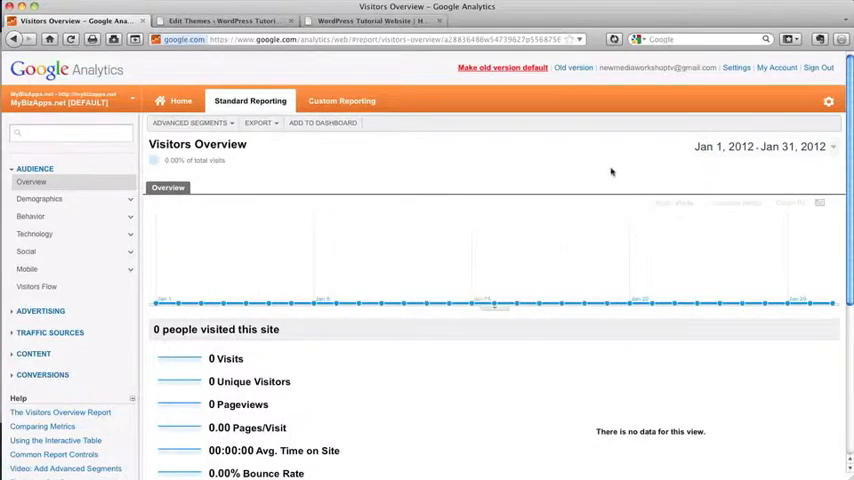
mouse_move(556, 178)
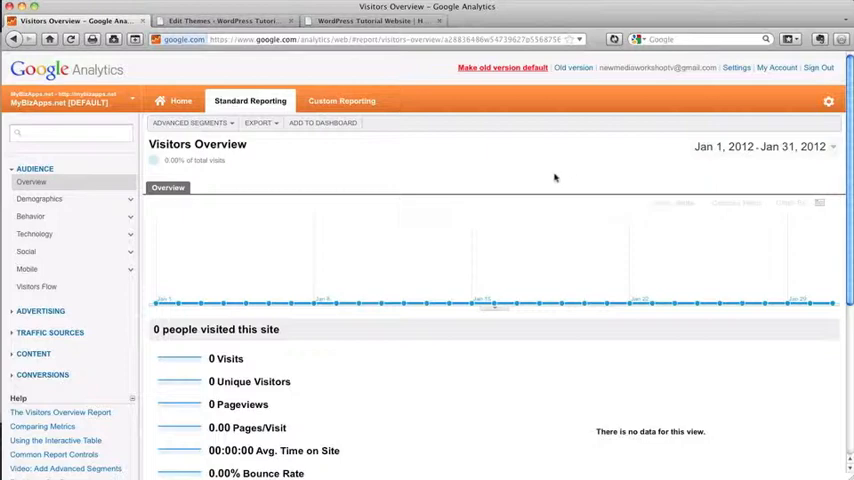
mouse_move(548, 180)
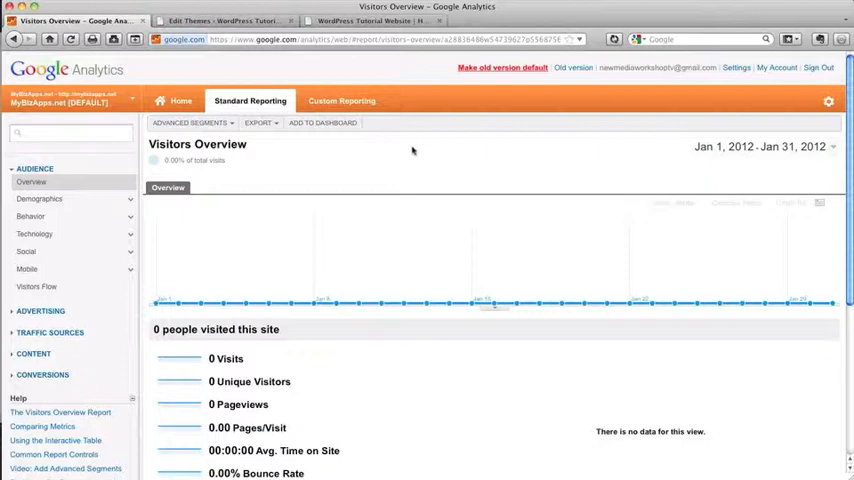
mouse_move(412, 158)
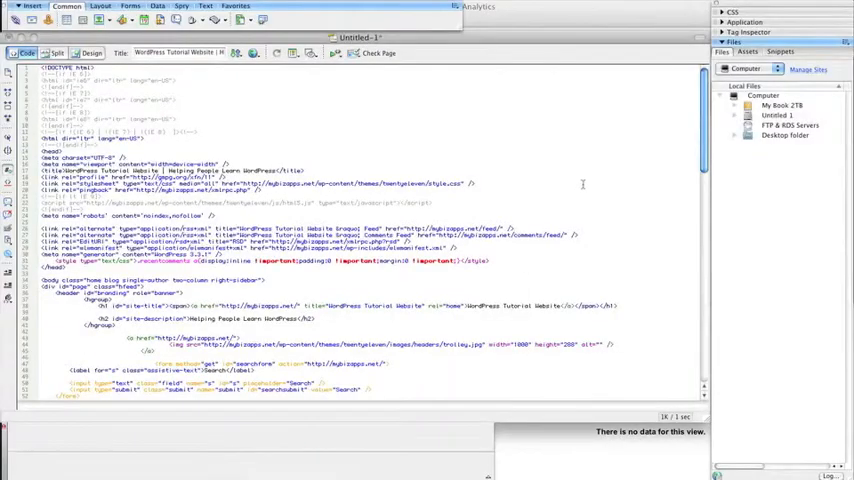
- Paste the UA-28836486-1 tracking script just above </body> in the mybizapps.net page source
scroll("down", 3)
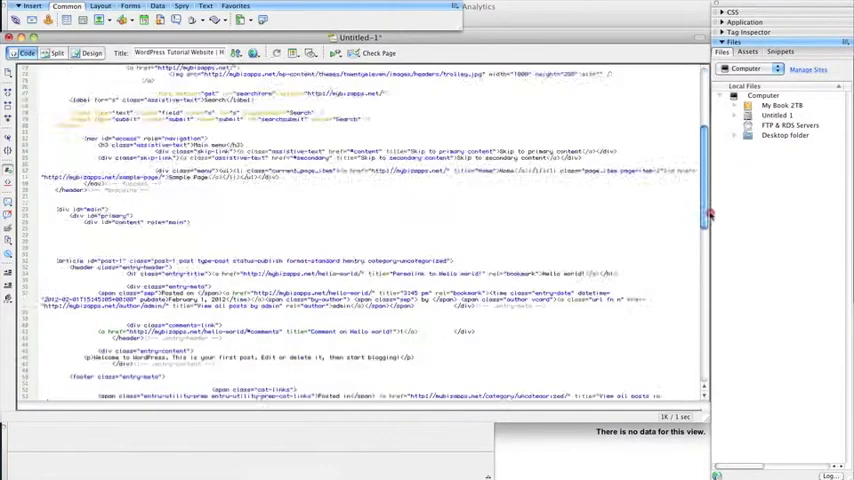
scroll("down", 3)
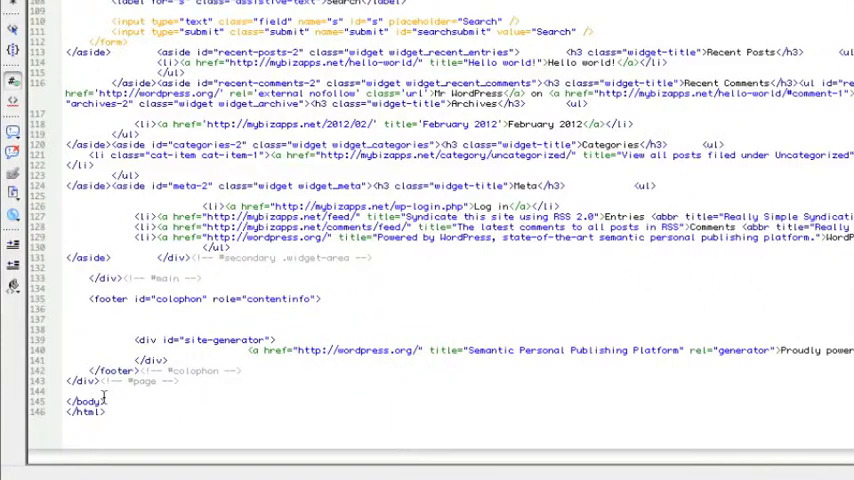
right_click(104, 396)
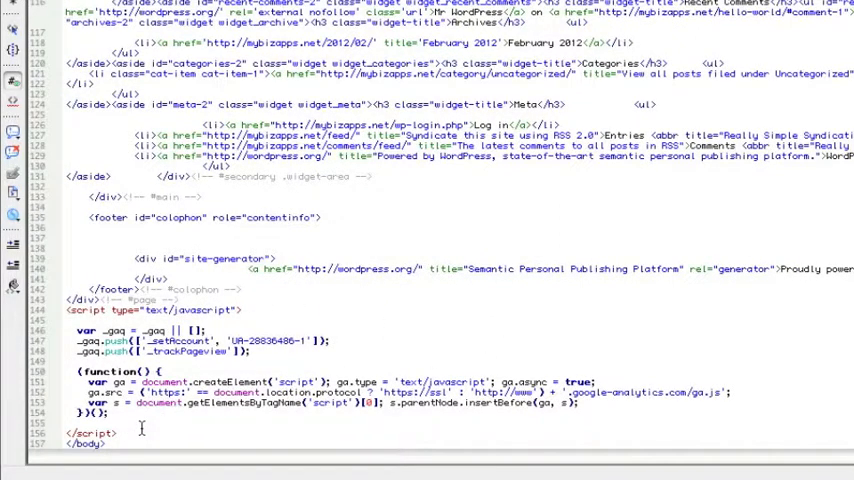
mouse_move(792, 356)
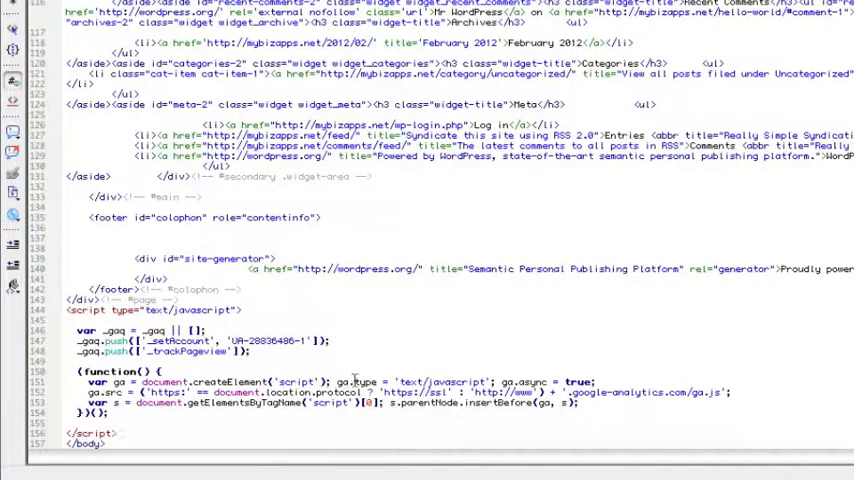
mouse_move(390, 368)
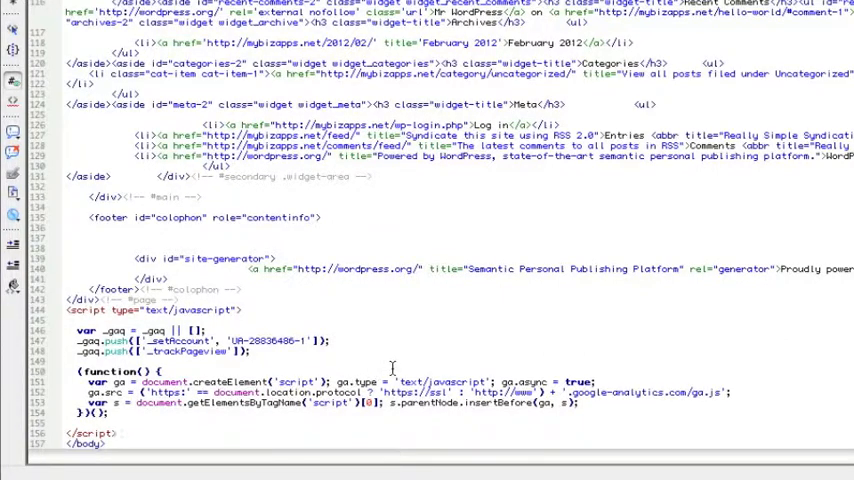